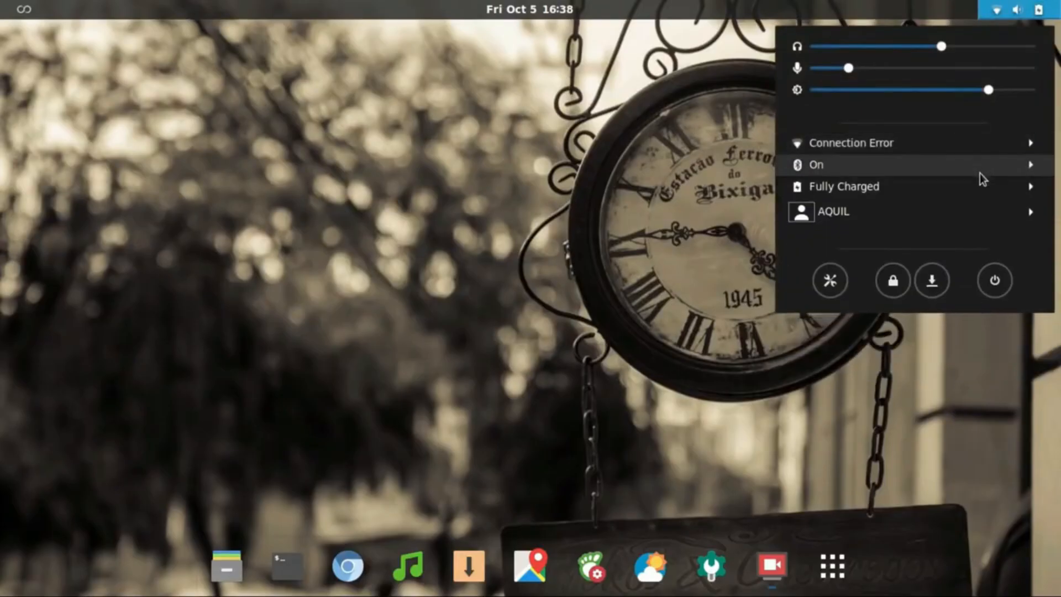
mouse_move(960, 180)
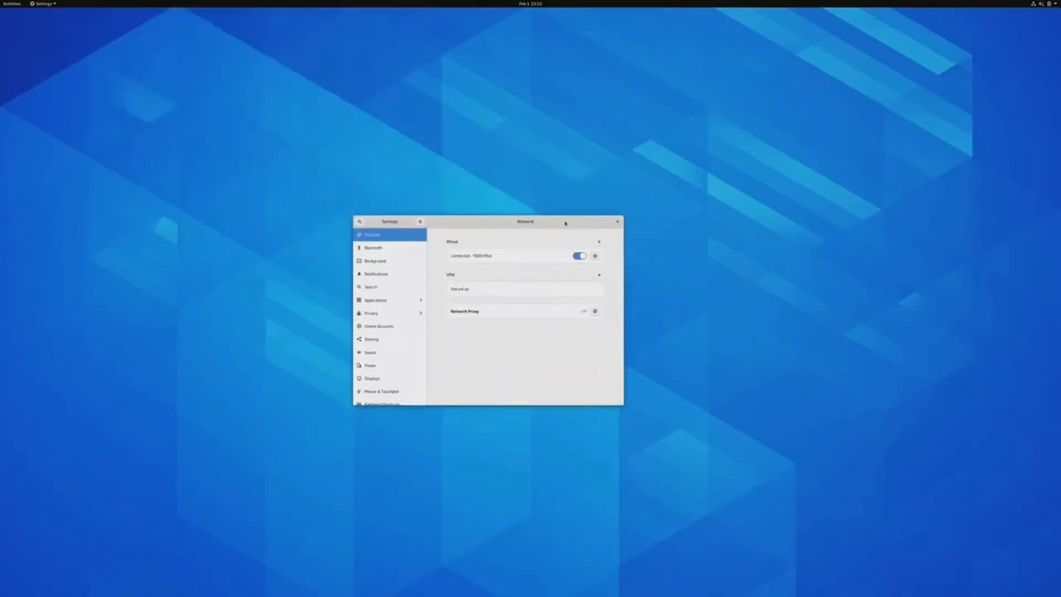
Step: Switch the display scale to 200% on the Displays page and apply the change
click(371, 378)
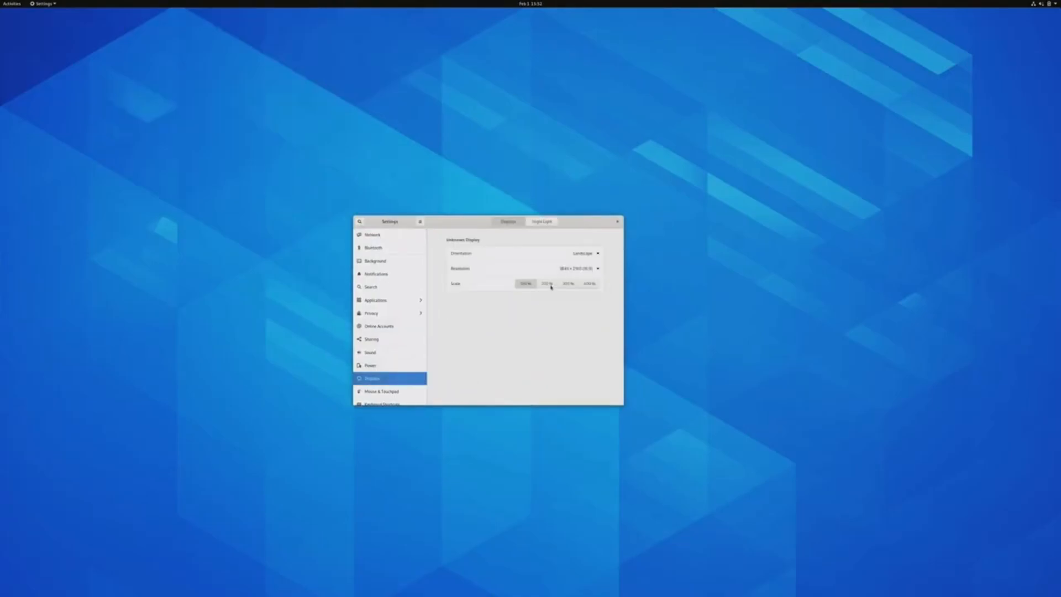
click(546, 283)
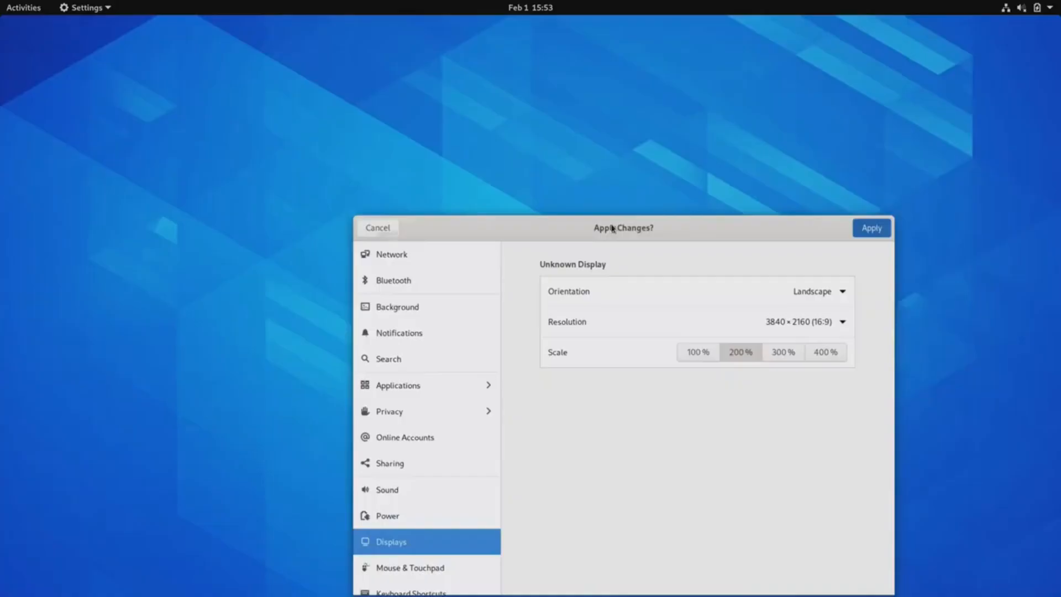
click(871, 228)
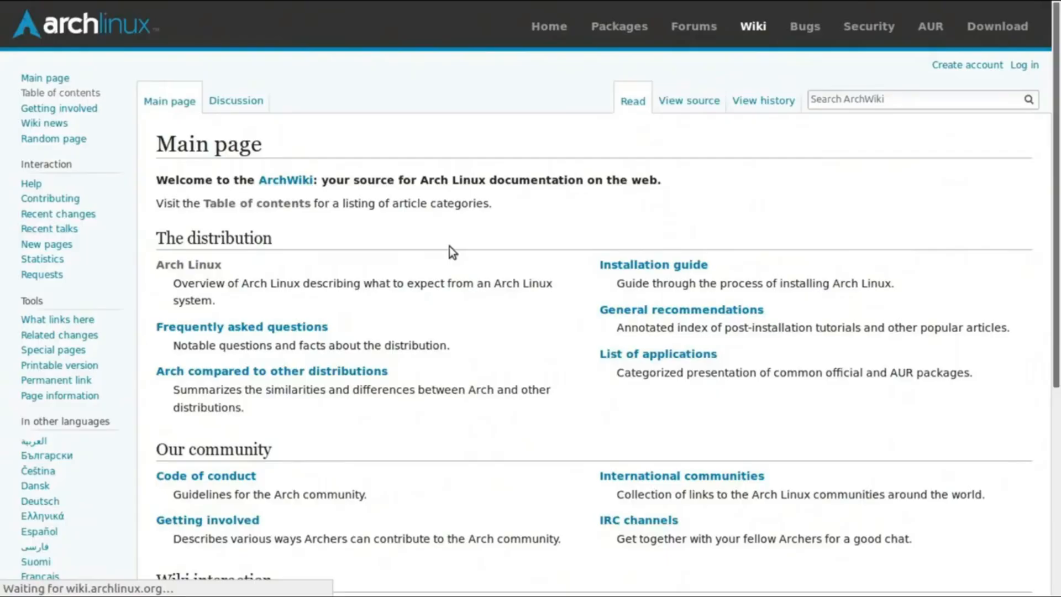
mouse_move(561, 287)
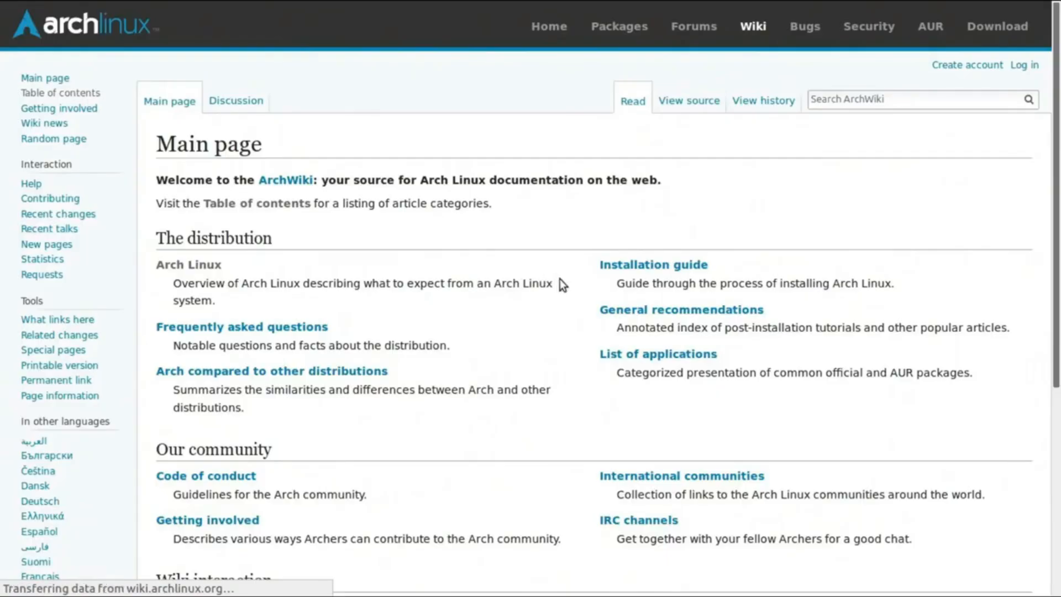
Step: Open the Installation guide article from the ArchWiki main page and scroll through it
scroll(down, 3)
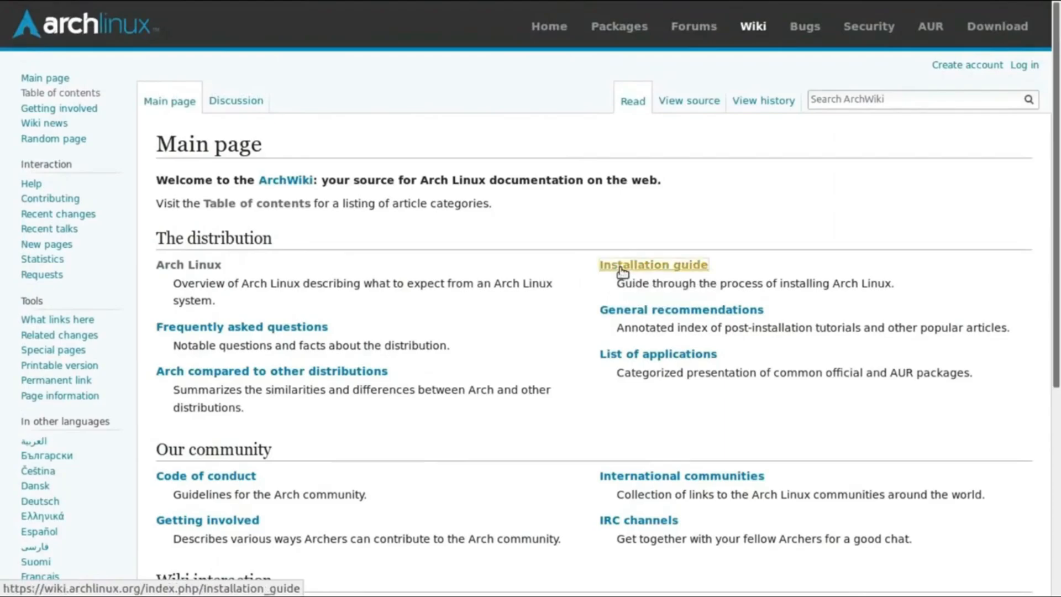
click(654, 265)
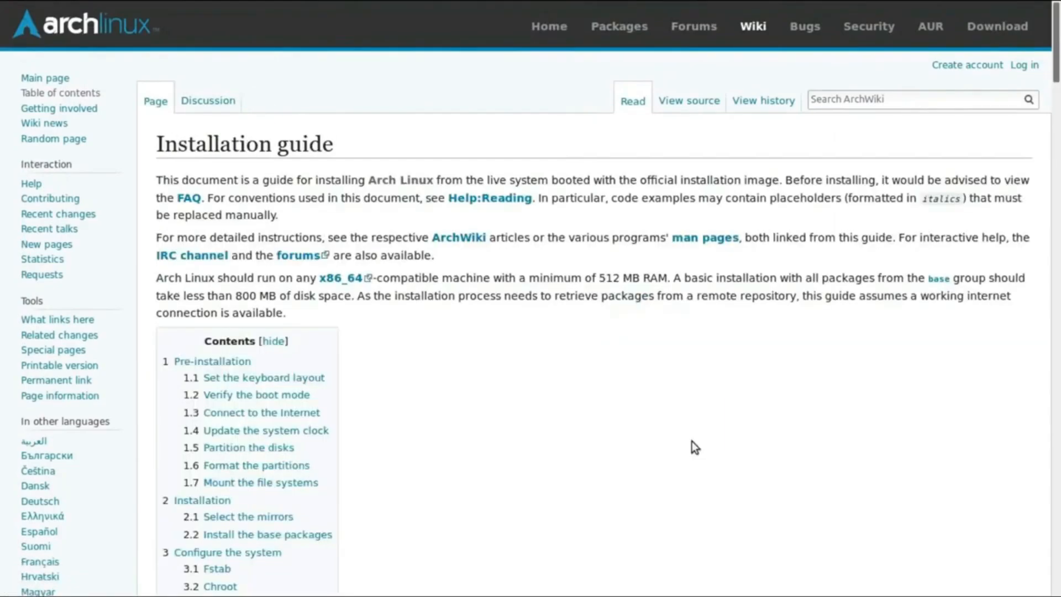
scroll(down, 3)
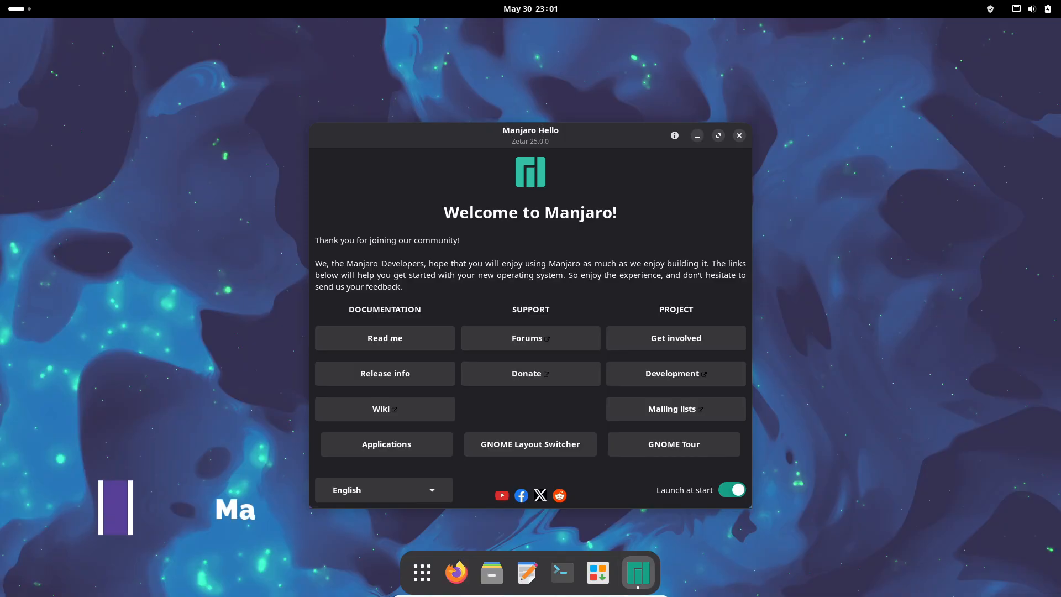
Step: Close Manjaro Hello, run neofetch in Console for the Manjaro summary, then show quick settings
click(739, 135)
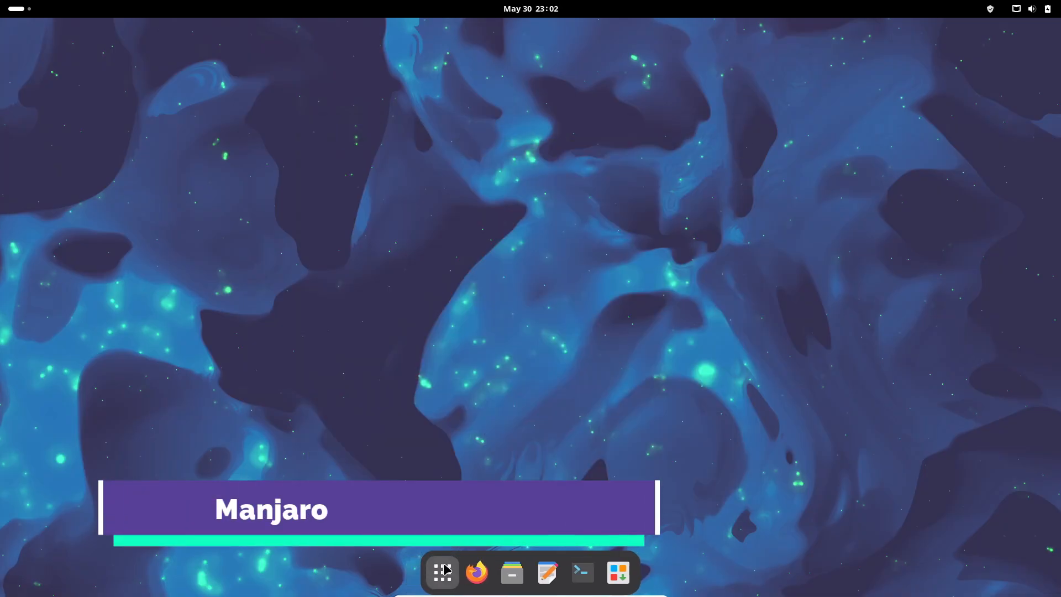
click(442, 572)
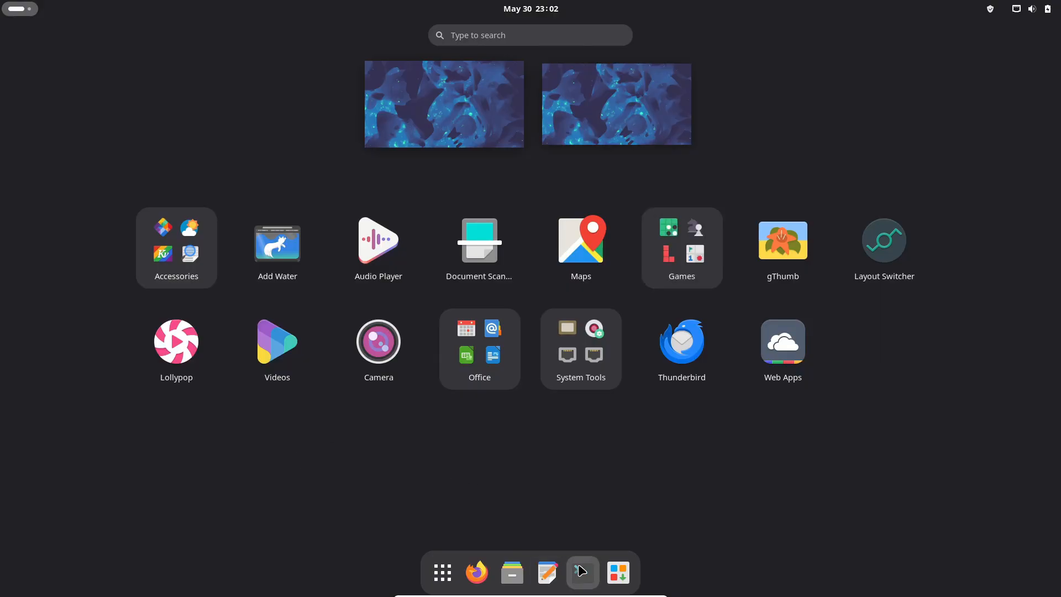
click(582, 573)
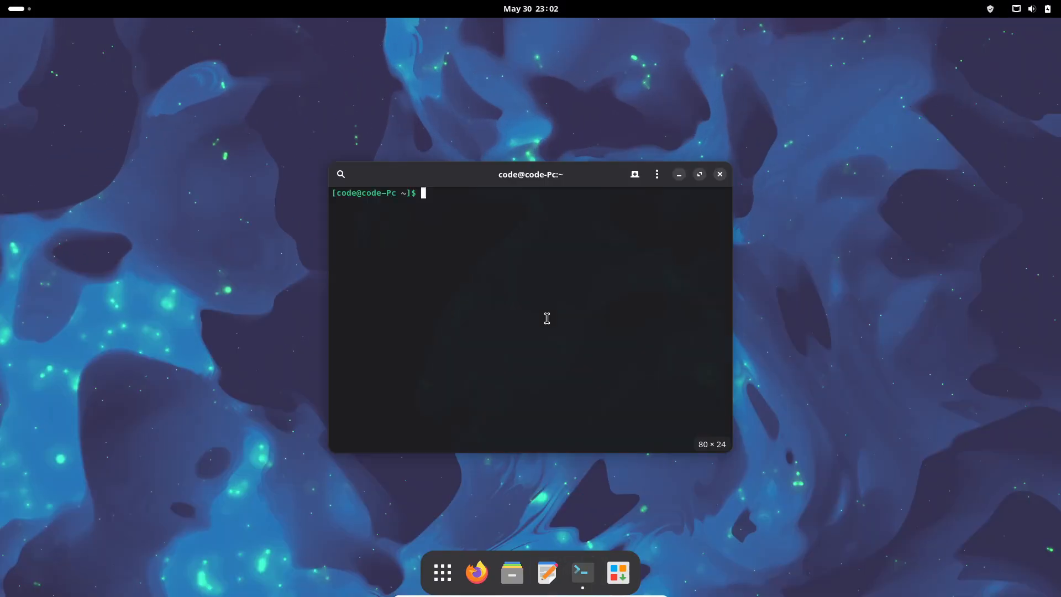
text(neofetch)
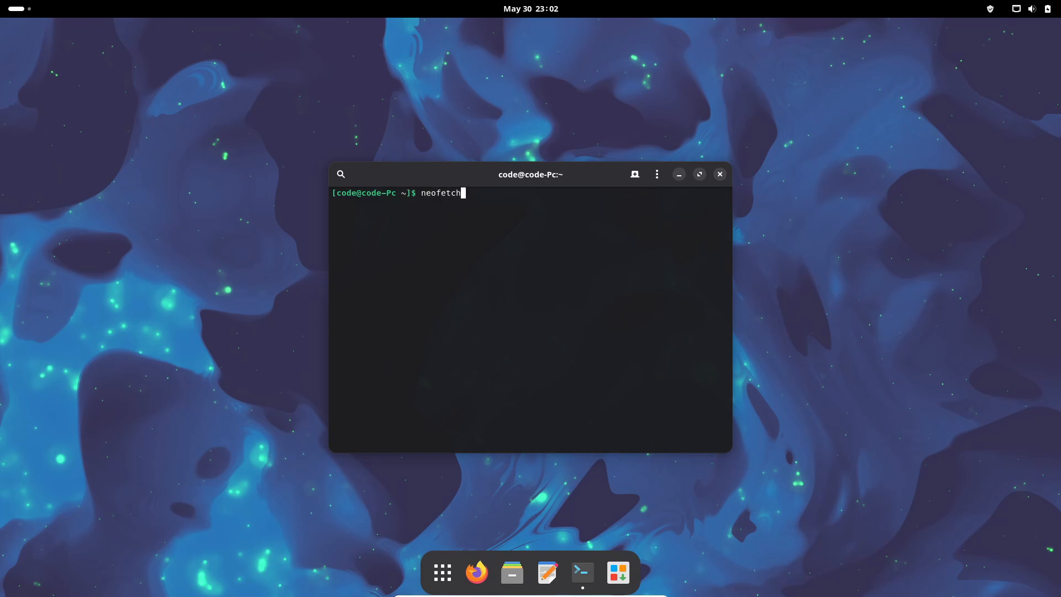
key(Return)
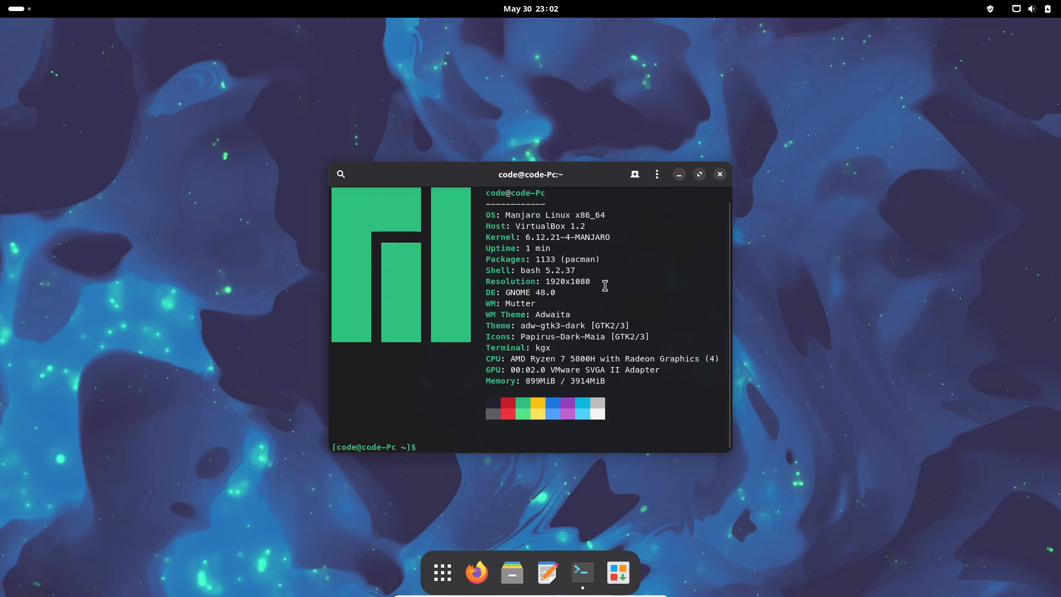
click(1012, 9)
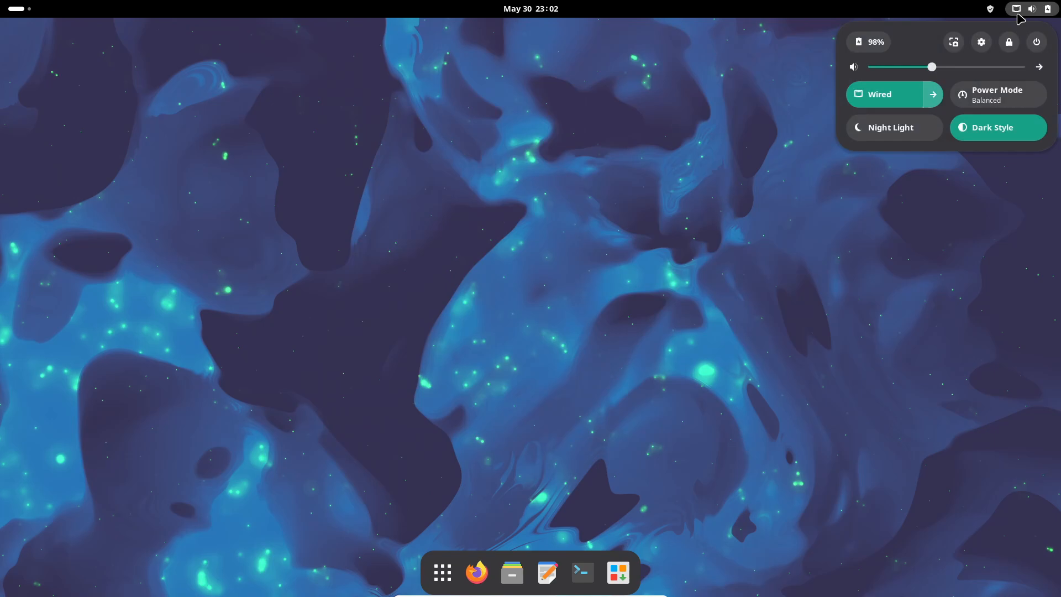
Step: Dismiss quick settings, view the Appearance settings, then return to the bare desktop via the overview
click(511, 285)
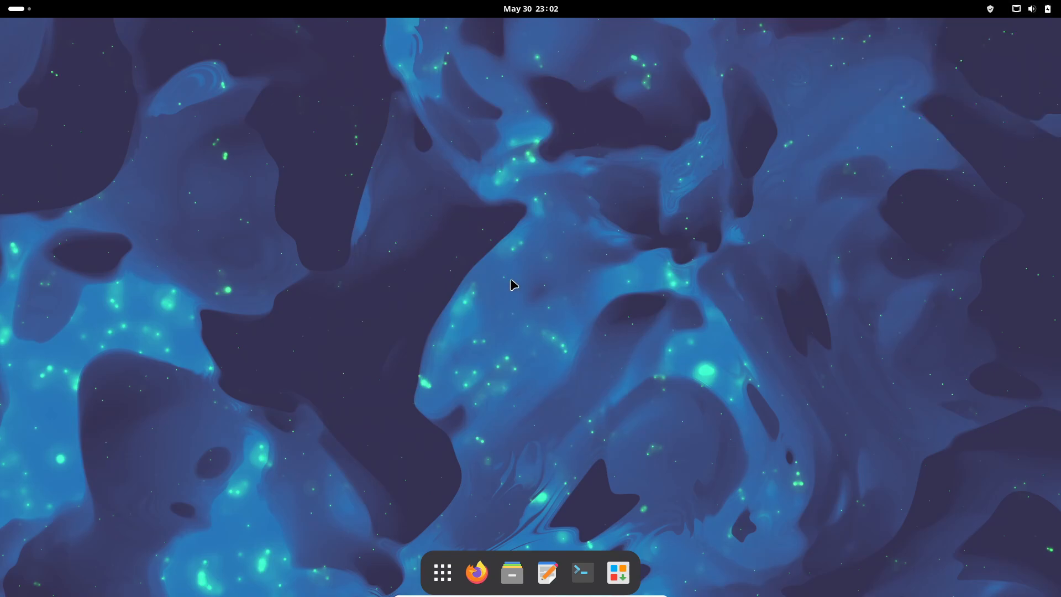
click(638, 572)
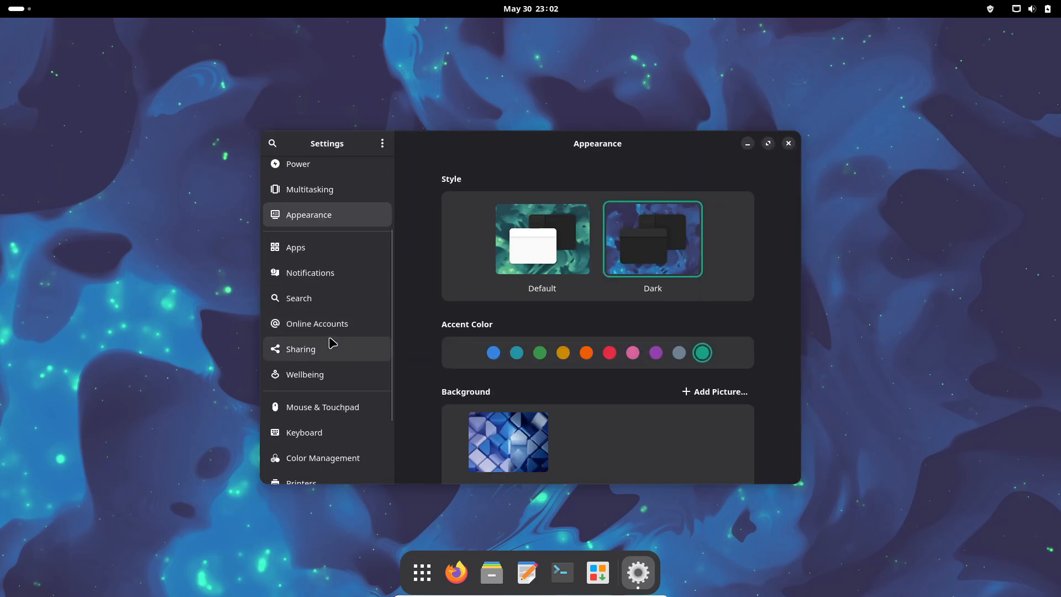
click(304, 432)
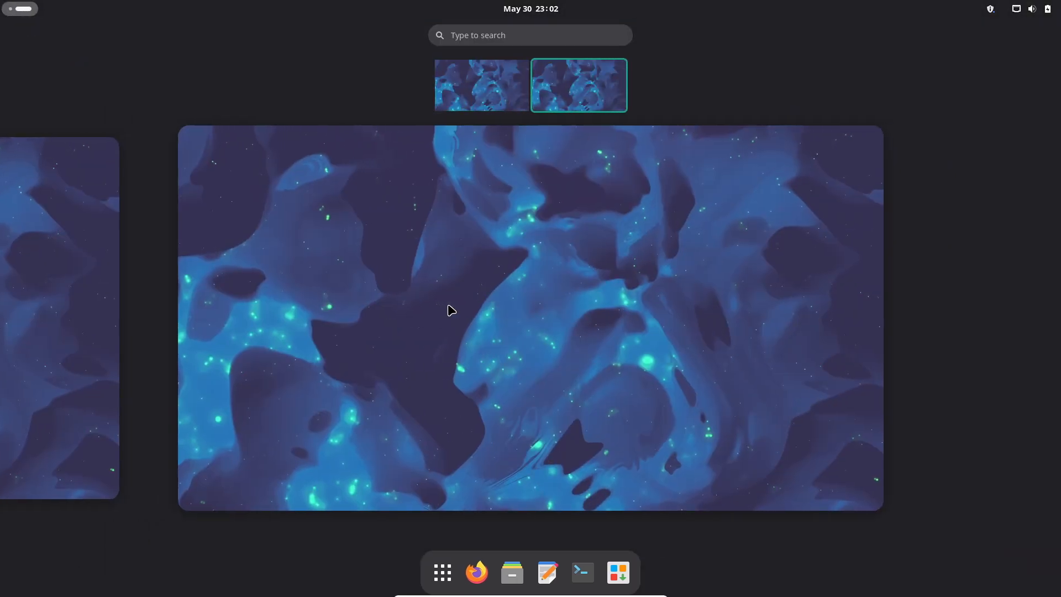
click(442, 573)
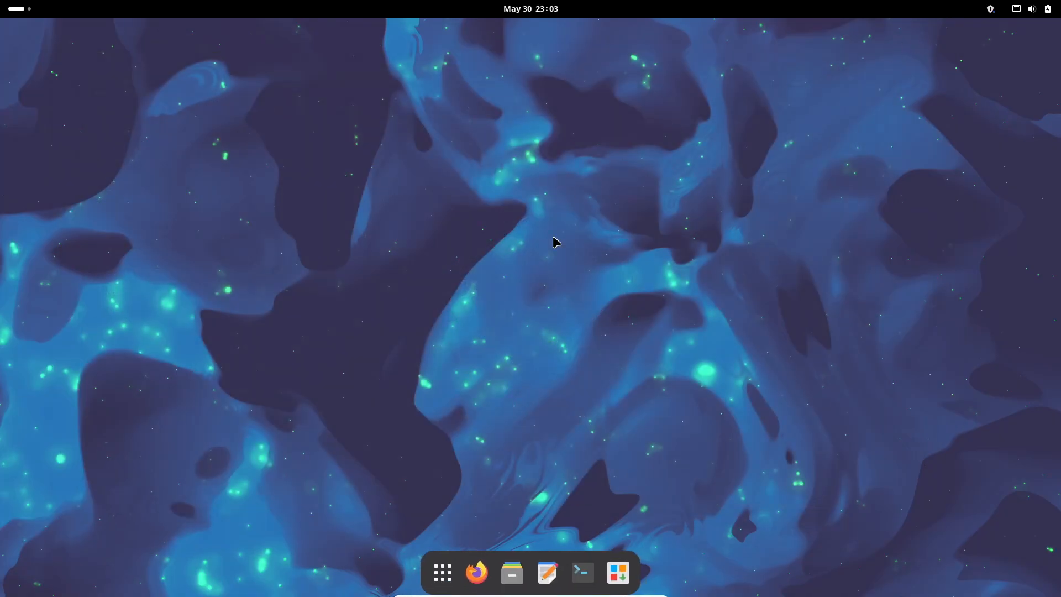
mouse_move(576, 469)
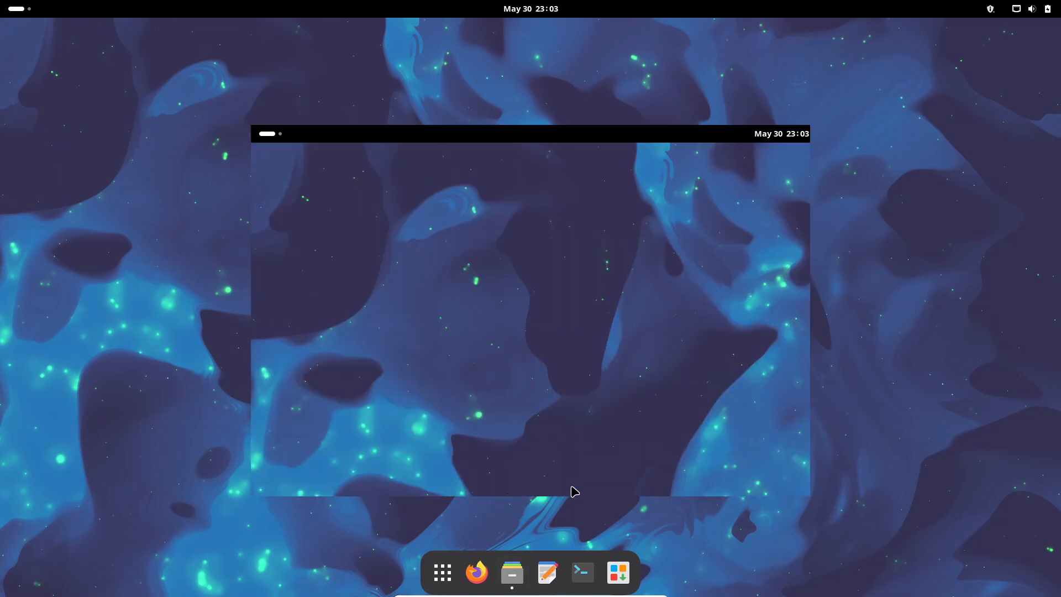
Step: Launch Files at the Home folder and Text Editor with a blank New Document from the dock
click(511, 572)
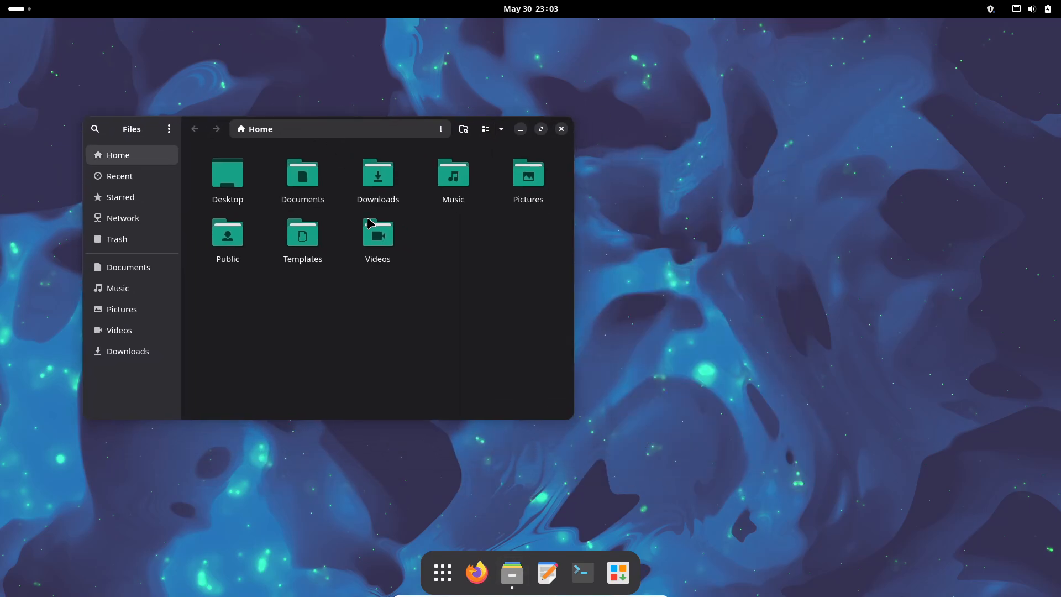
click(549, 573)
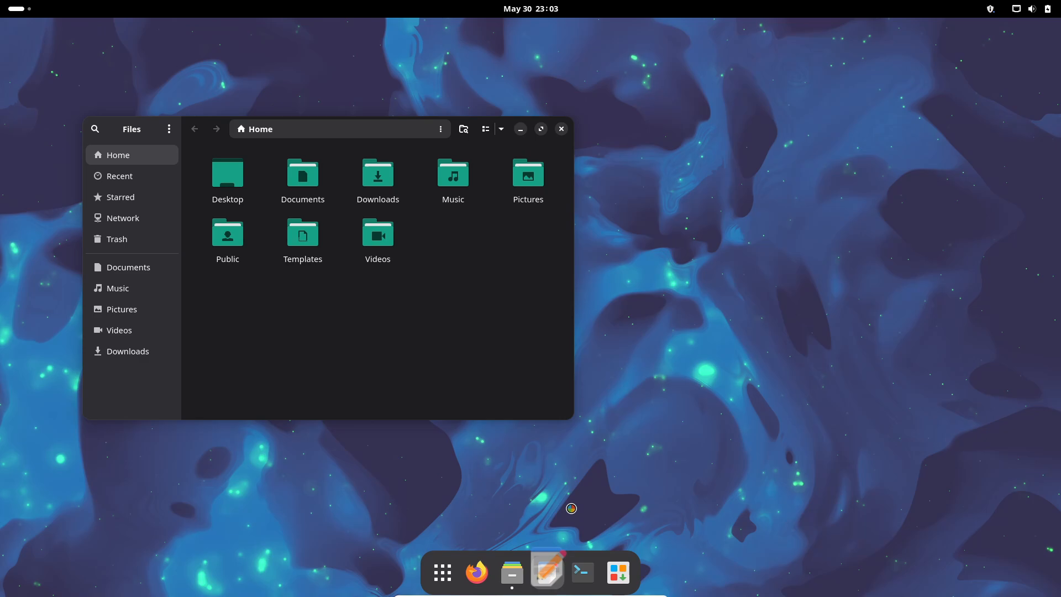
click(547, 572)
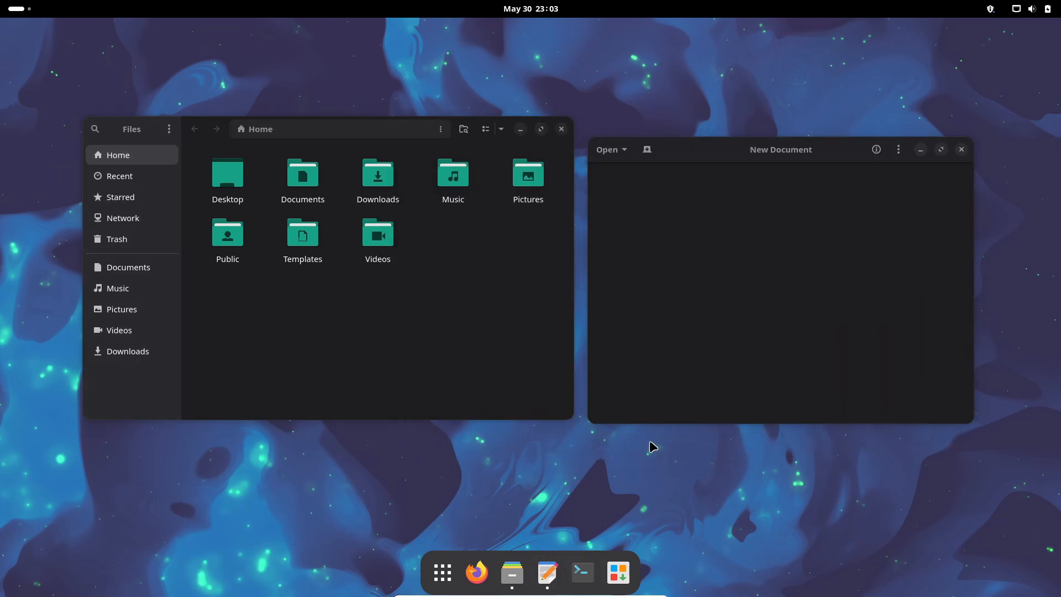
click(582, 573)
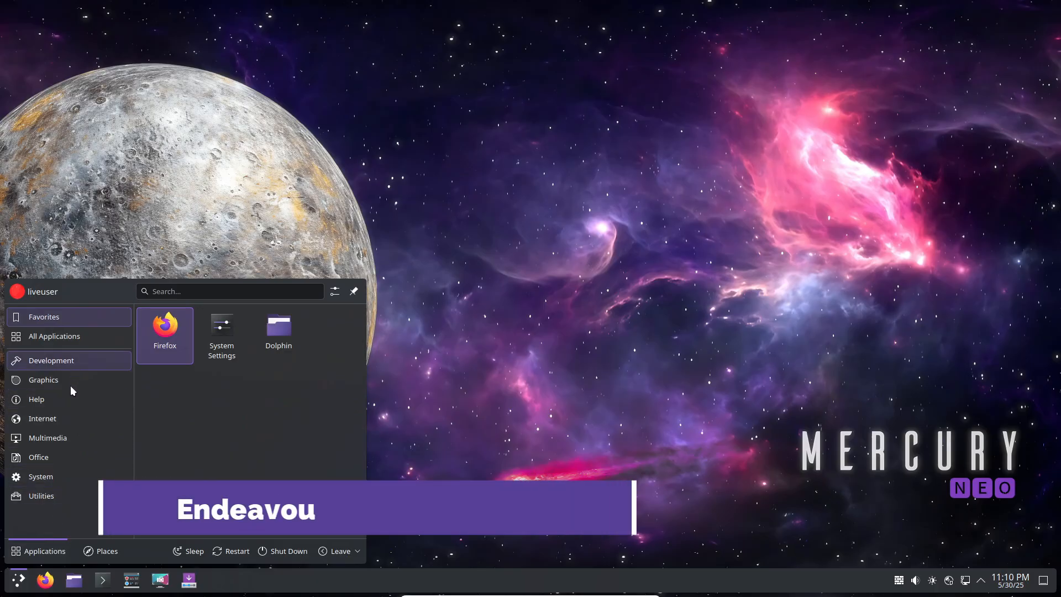
Step: Launch System Settings from the System category, show About this System, then start Firefox
click(38, 457)
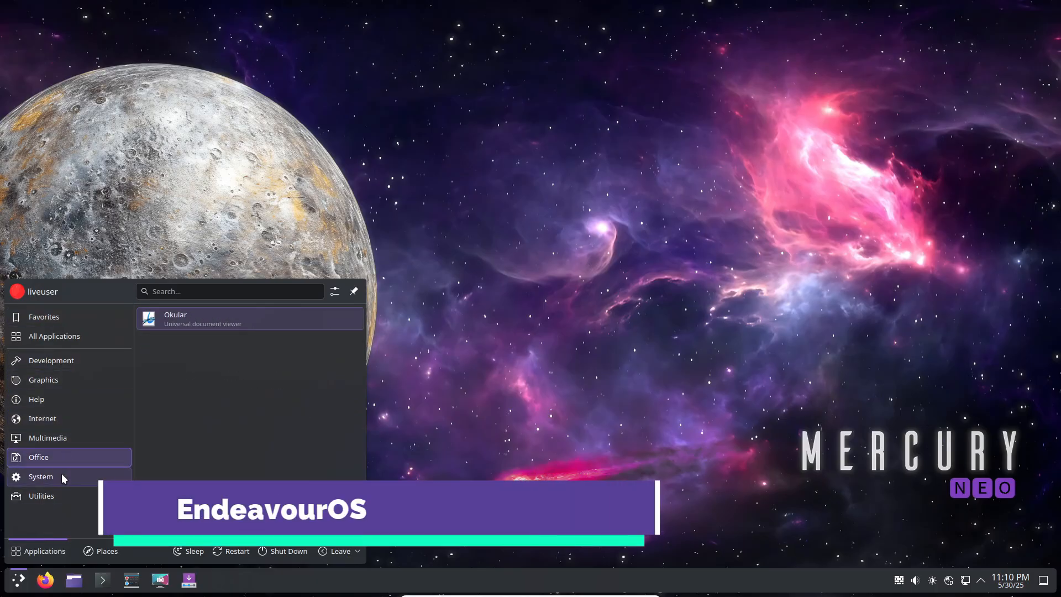
click(40, 476)
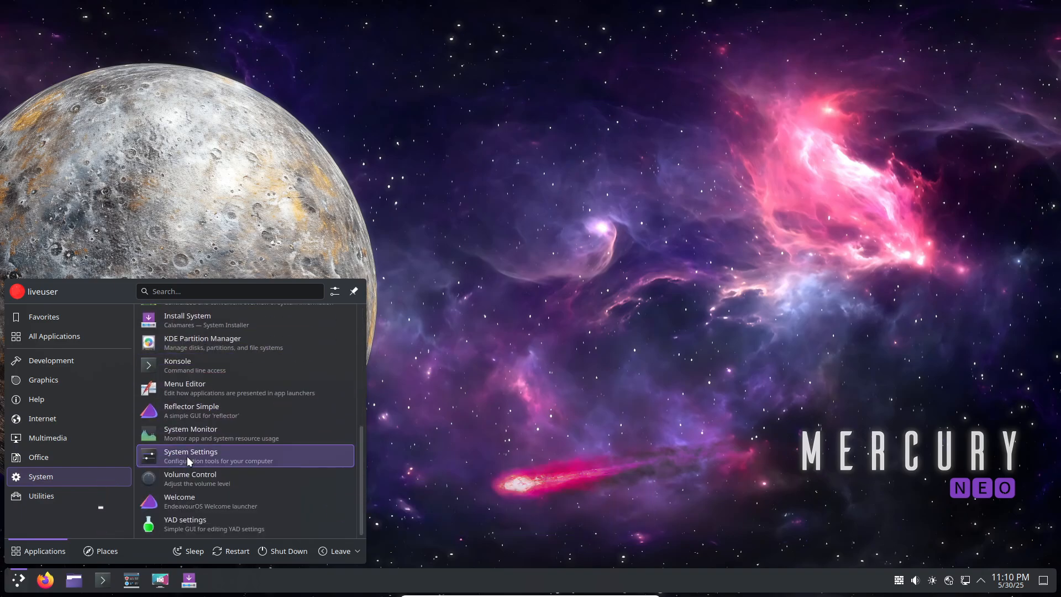
click(190, 456)
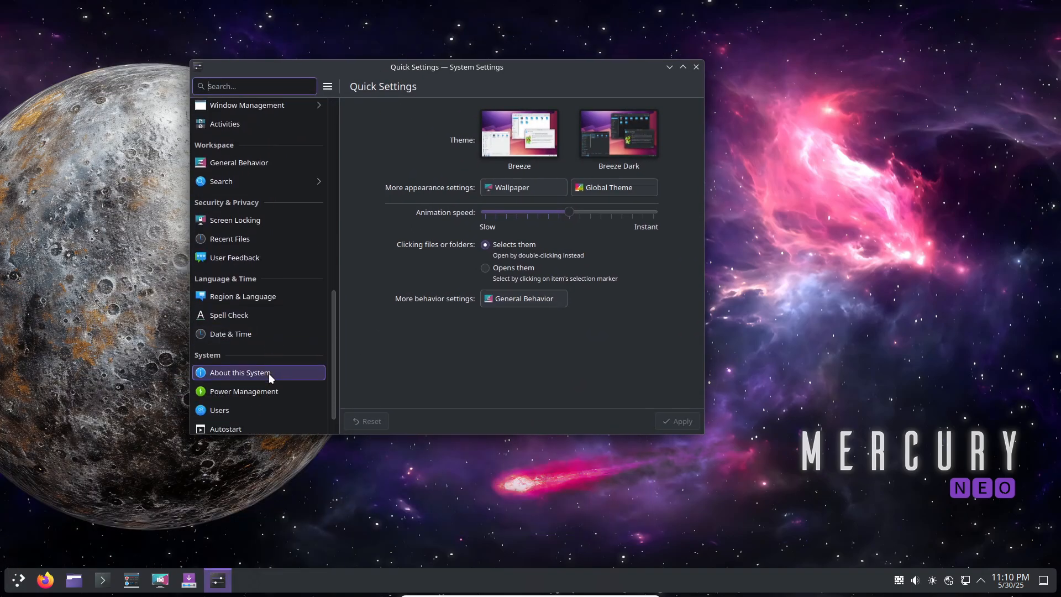
scroll(down, 3)
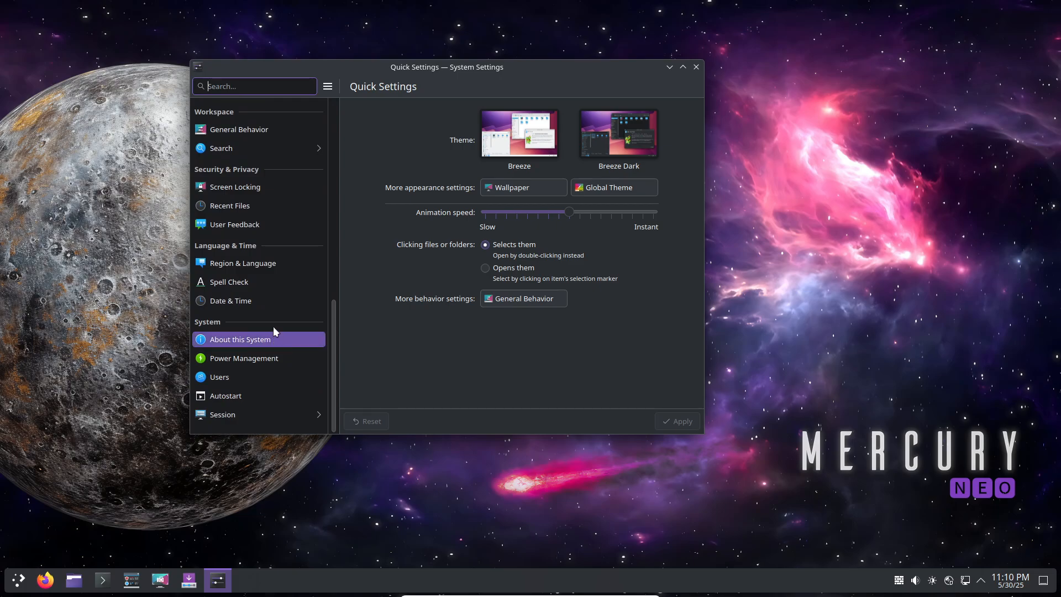
click(239, 339)
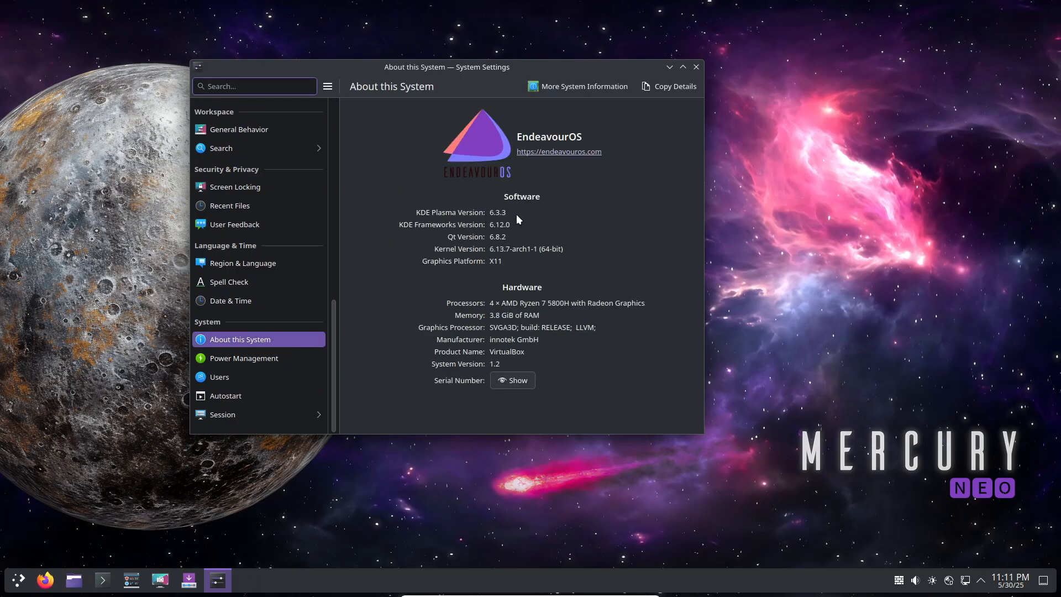
mouse_move(633, 241)
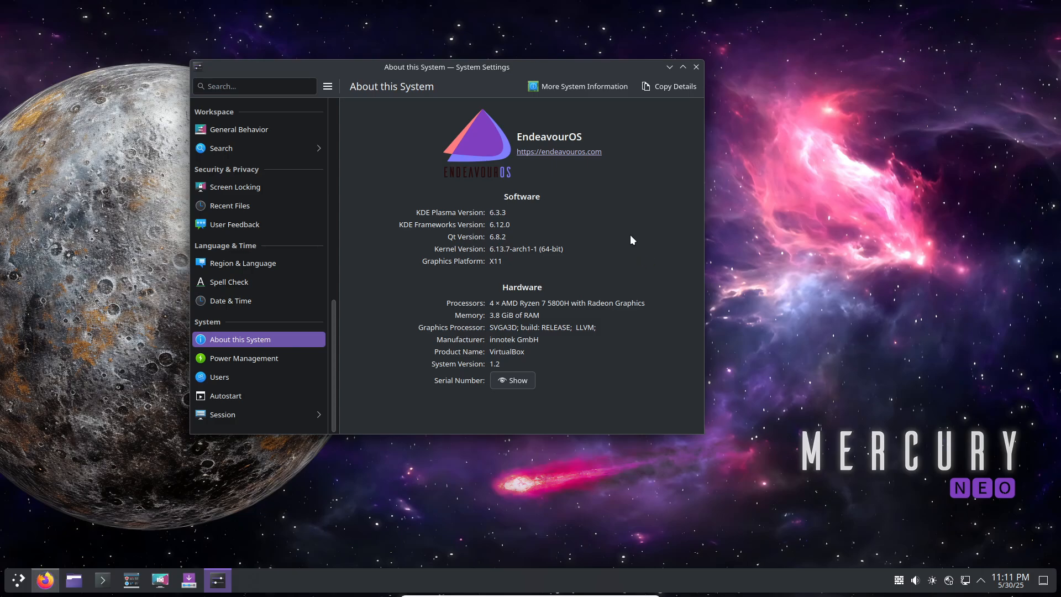
click(45, 579)
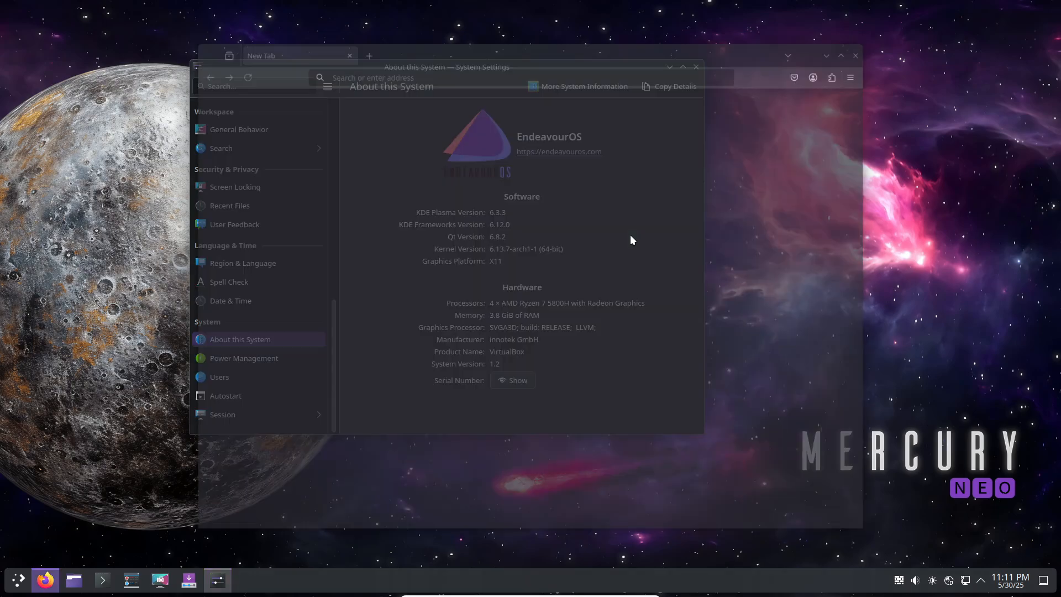
Step: Close Firefox, briefly open and close Dolphin's Home folder and a Konsole terminal
click(558, 150)
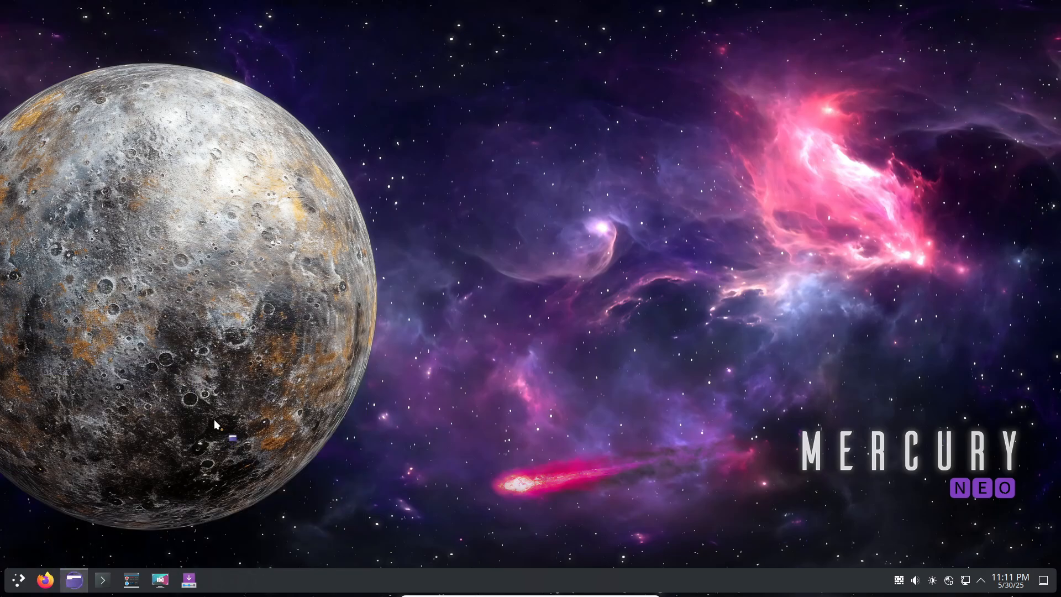
click(74, 579)
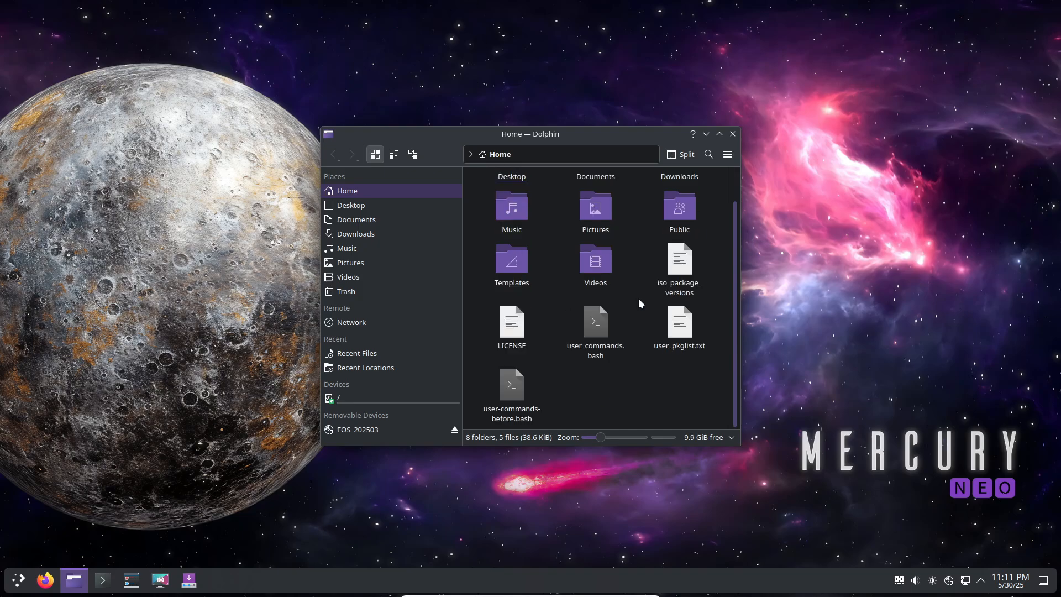
click(733, 134)
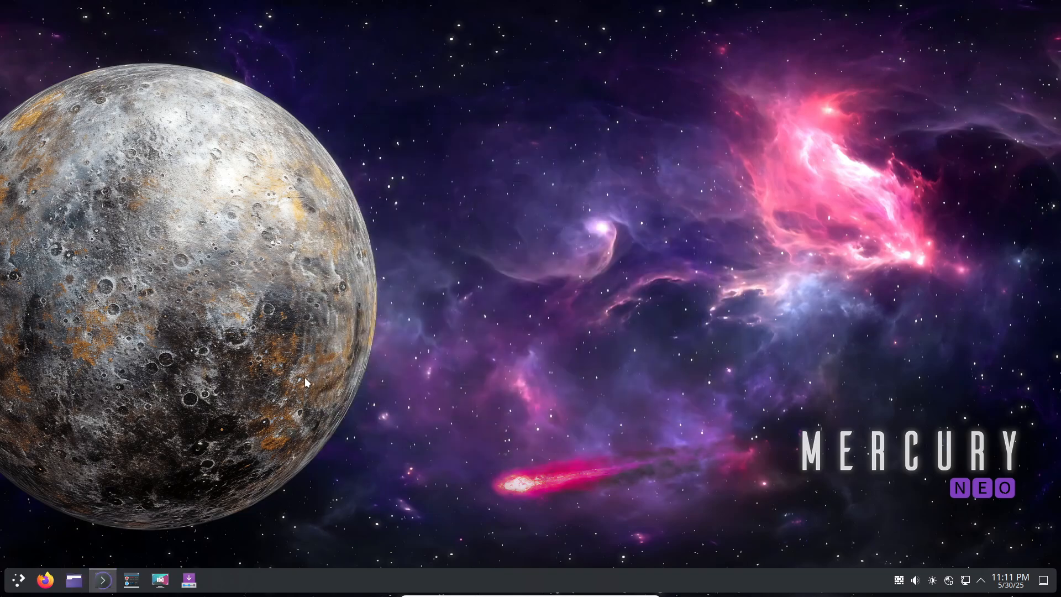
click(102, 579)
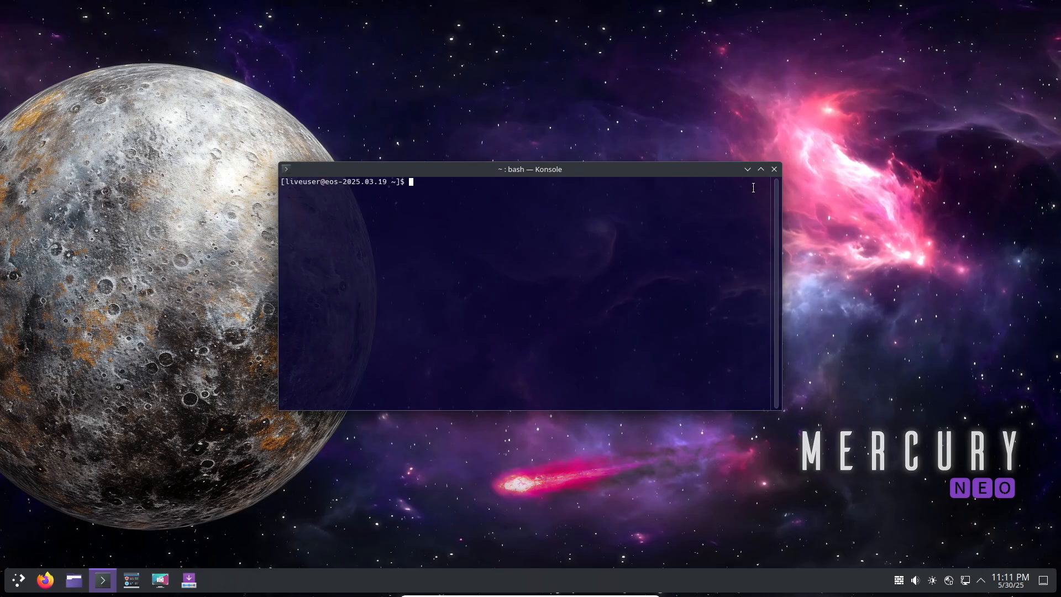
click(774, 169)
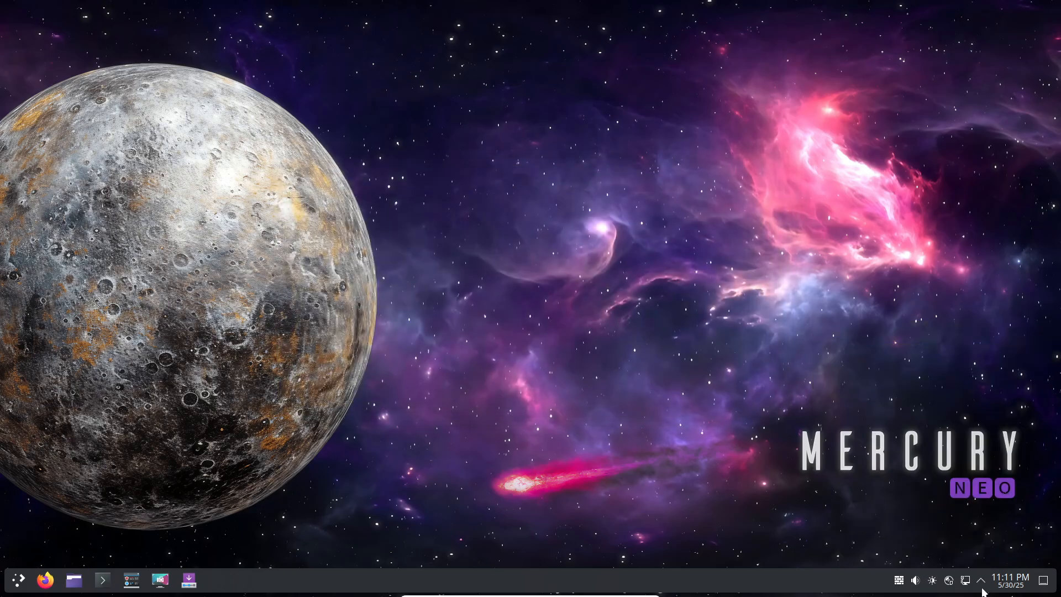
mouse_move(17, 579)
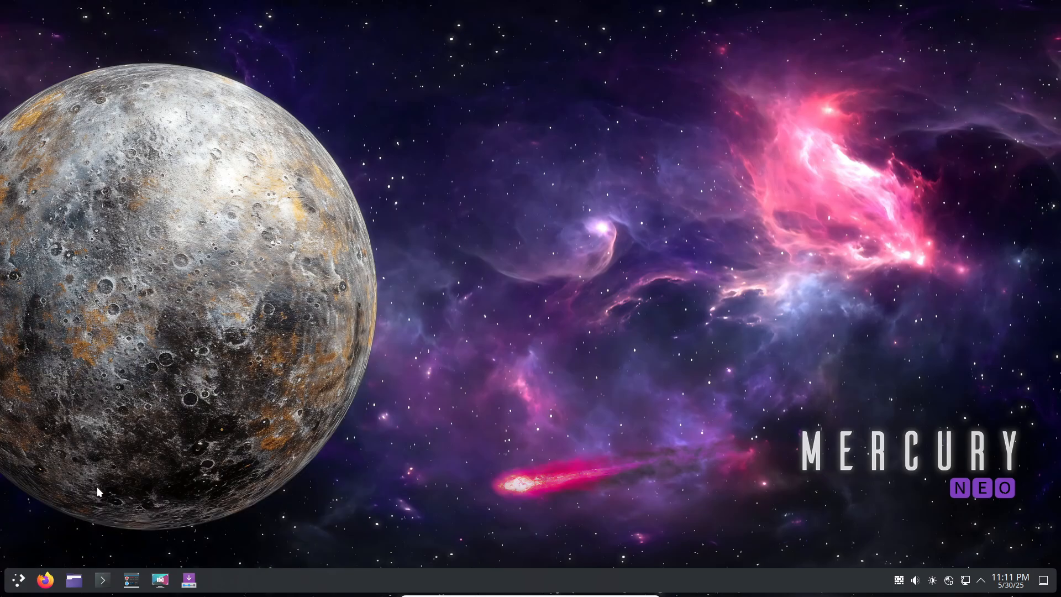
Step: Browse the Graphics and System launcher categories and start System Monitor from the list
click(18, 579)
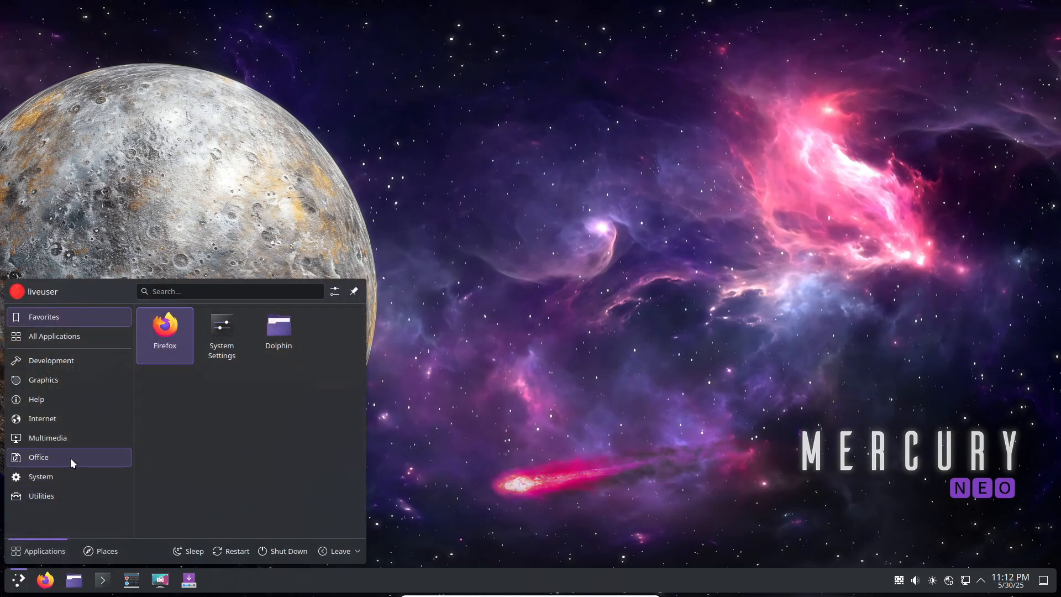
click(43, 380)
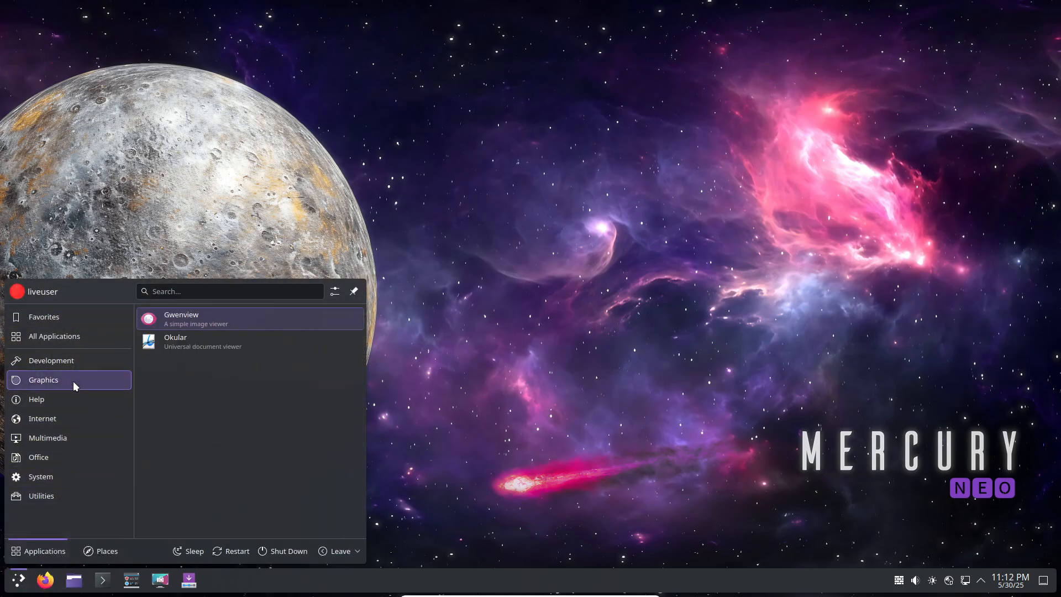
click(40, 476)
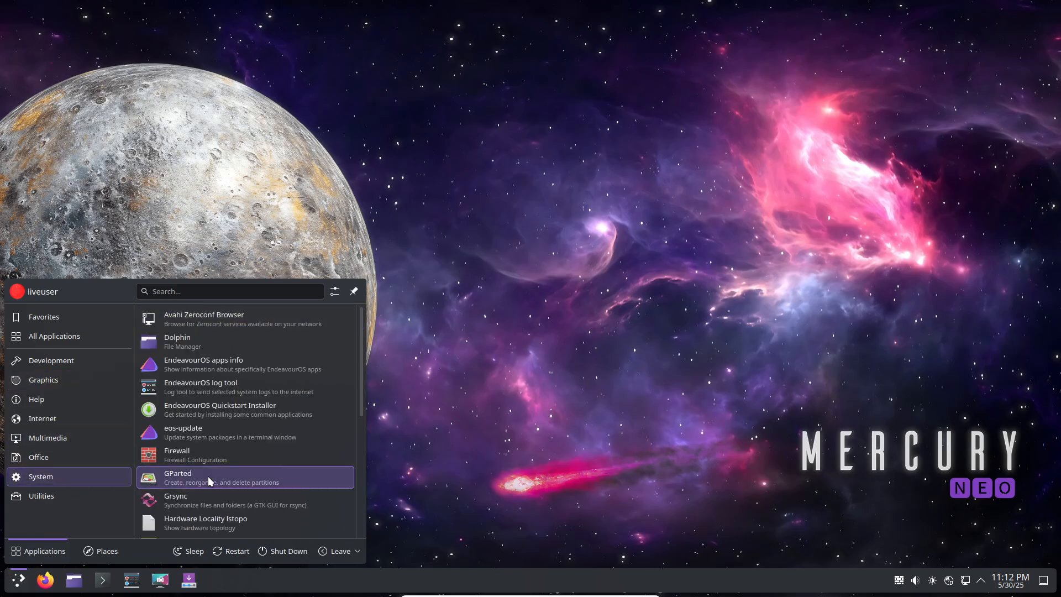
scroll(down, 3)
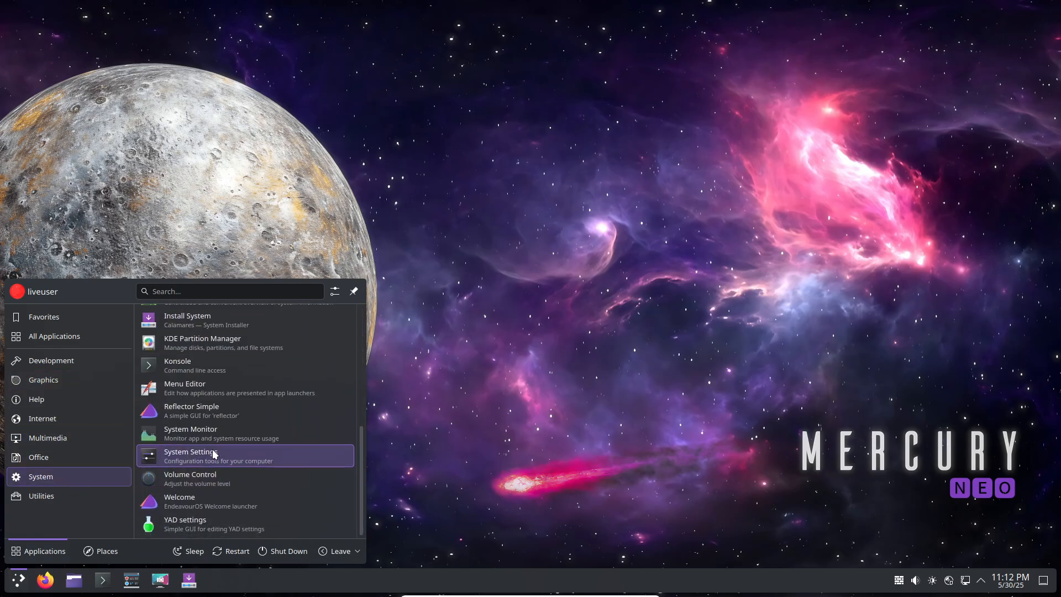
click(190, 455)
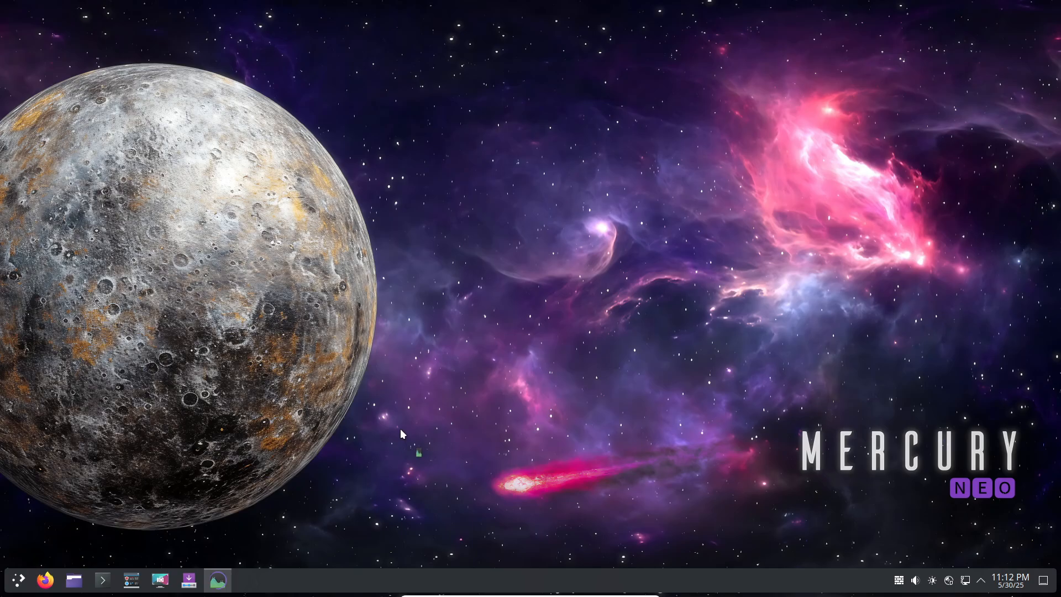
click(216, 579)
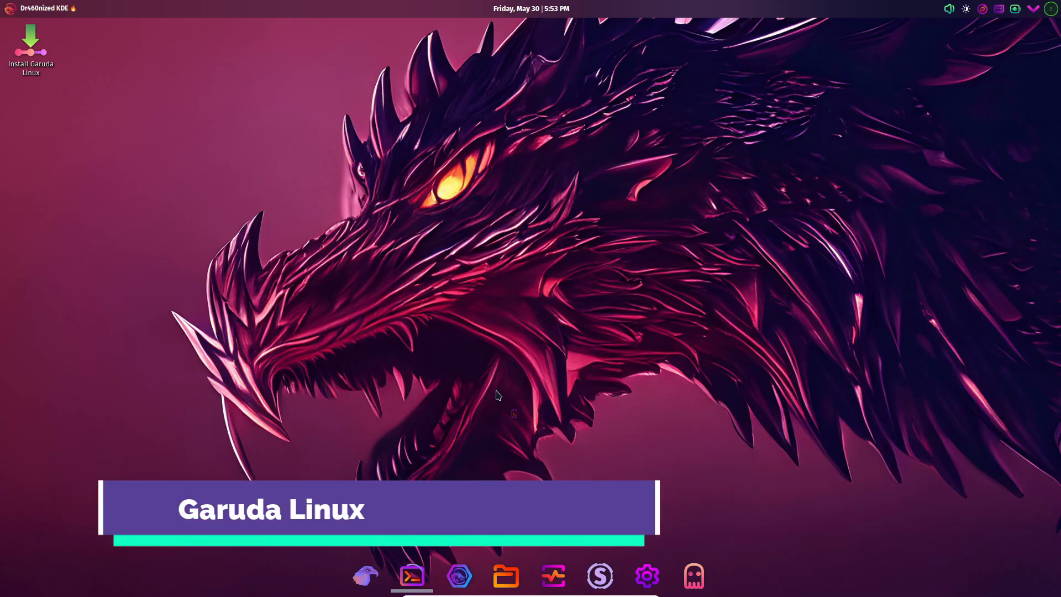
Step: View Konsole's system summary with KDE Plasma 6.3.2, then briefly open Dolphin's home folder
click(412, 577)
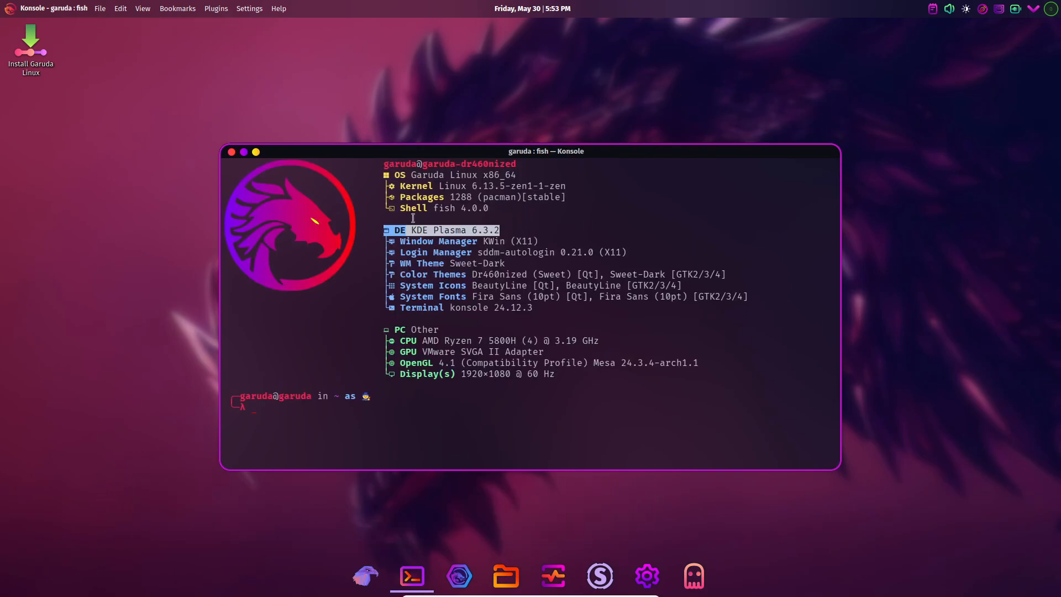
click(8, 8)
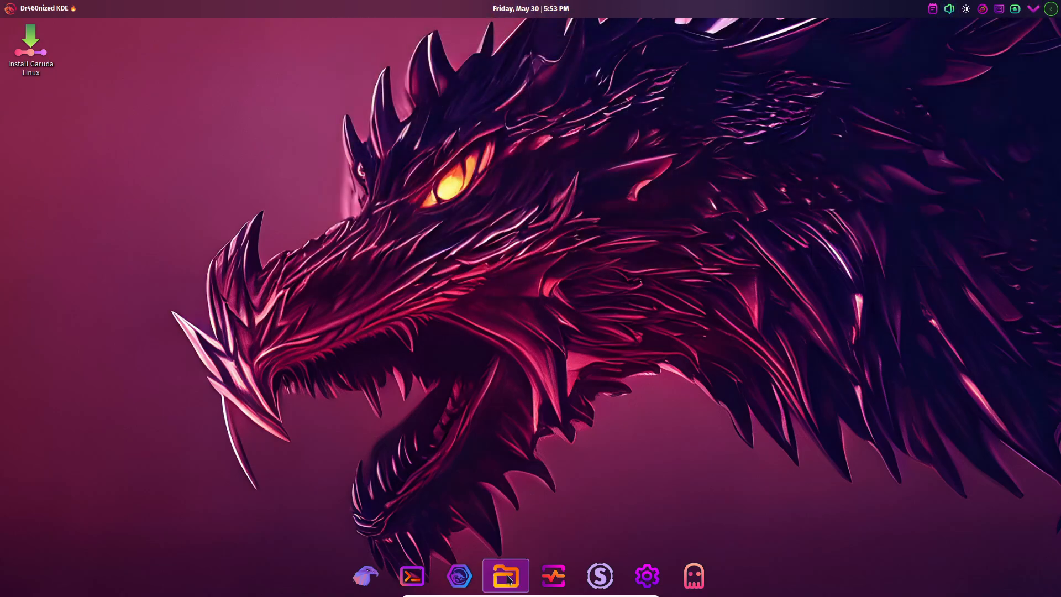
click(506, 576)
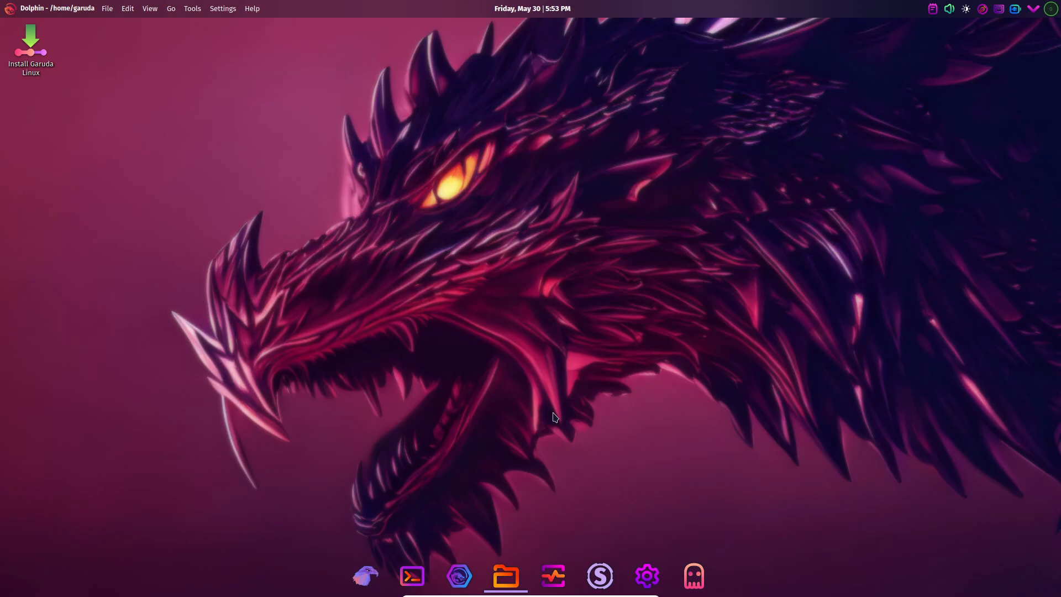
click(506, 575)
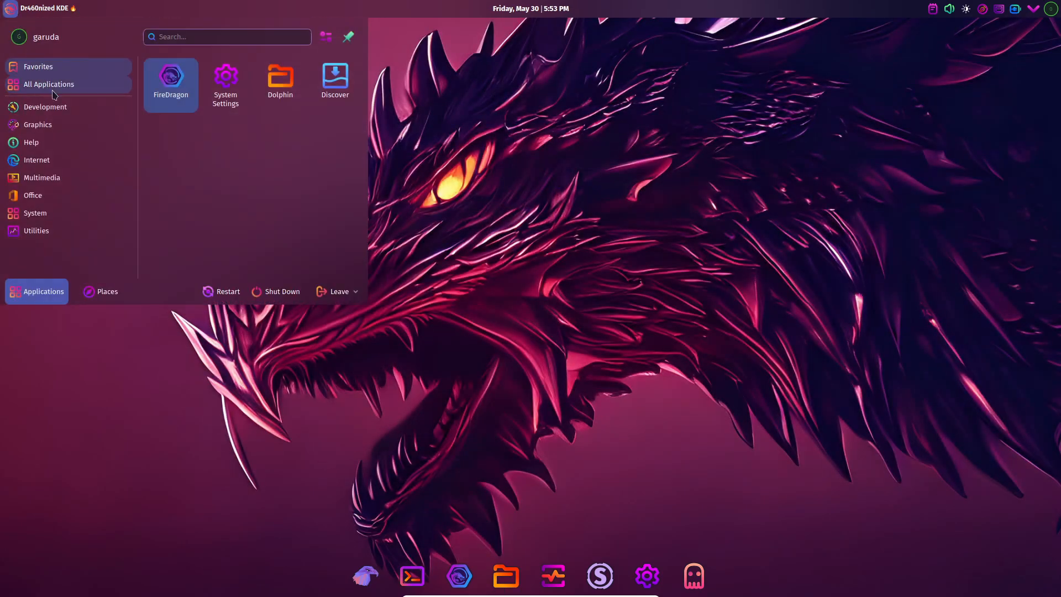
click(49, 84)
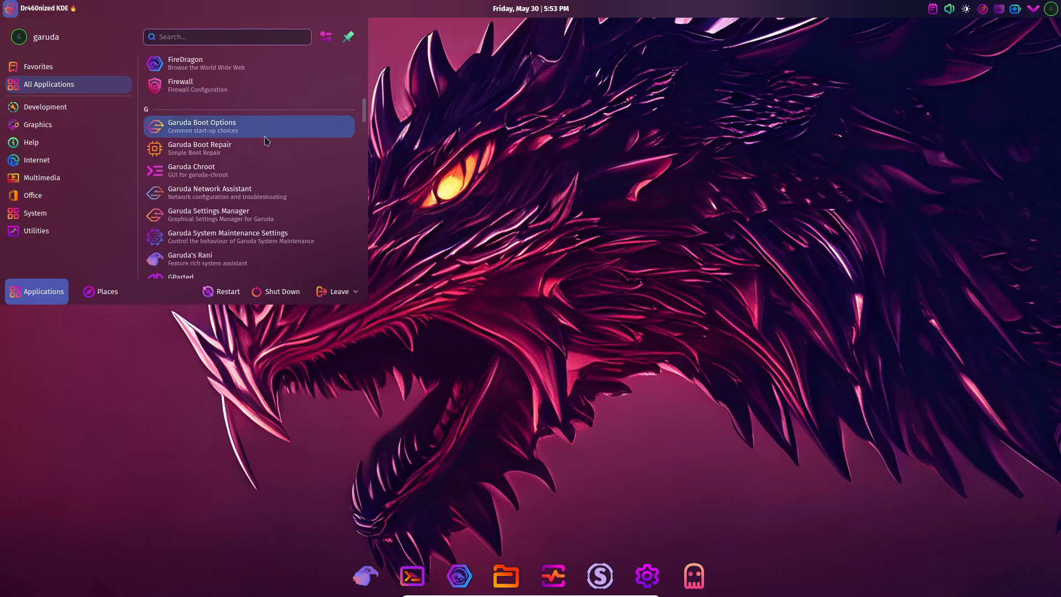
scroll(down, 3)
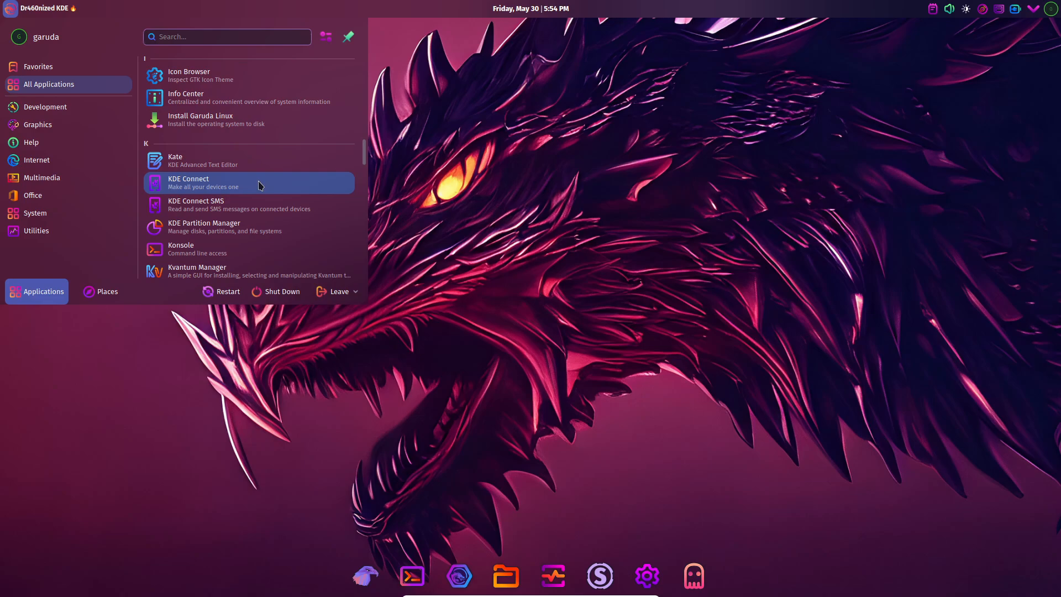
scroll(down, 3)
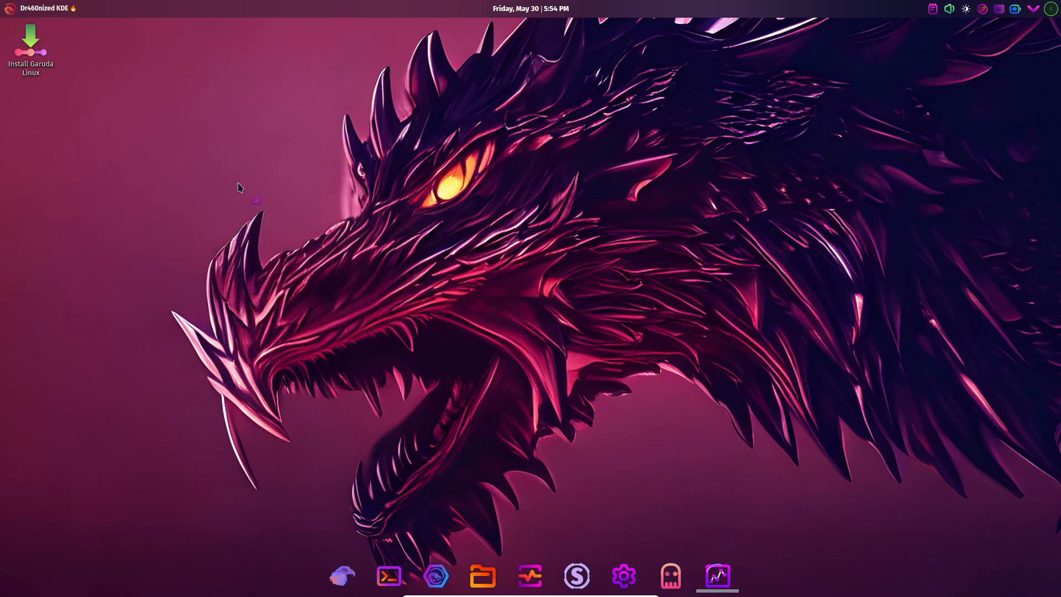
click(389, 577)
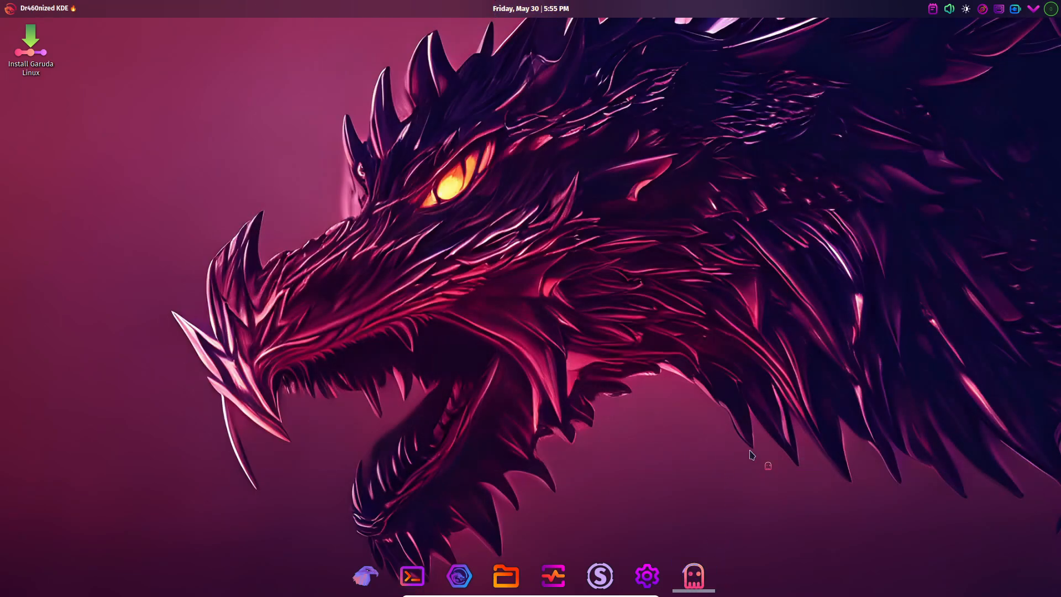
click(694, 575)
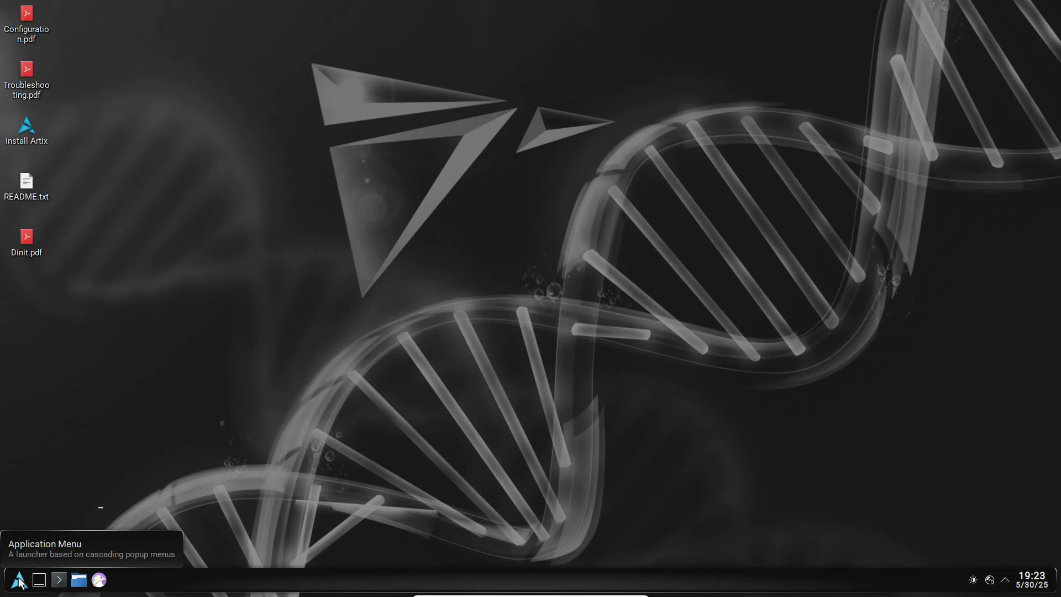
Step: Launch Info Center from the Help category of the application menu
click(22, 579)
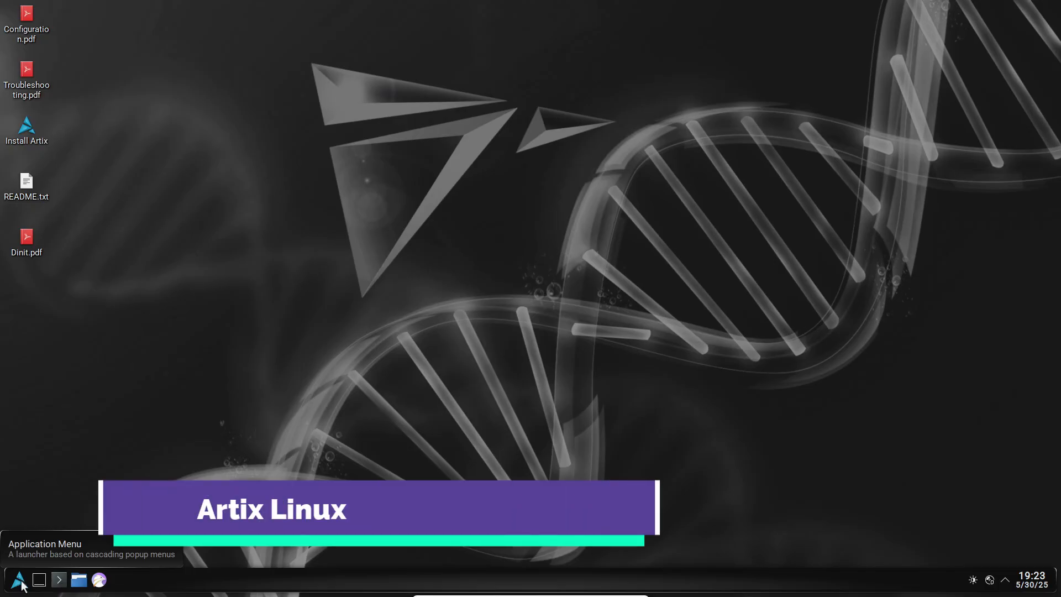
click(20, 580)
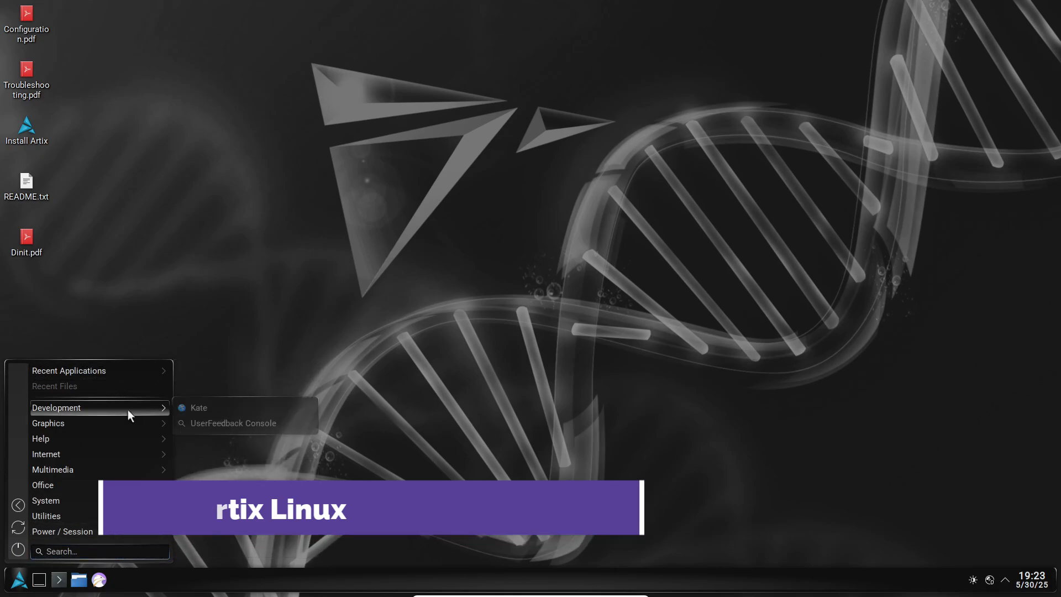
mouse_move(41, 439)
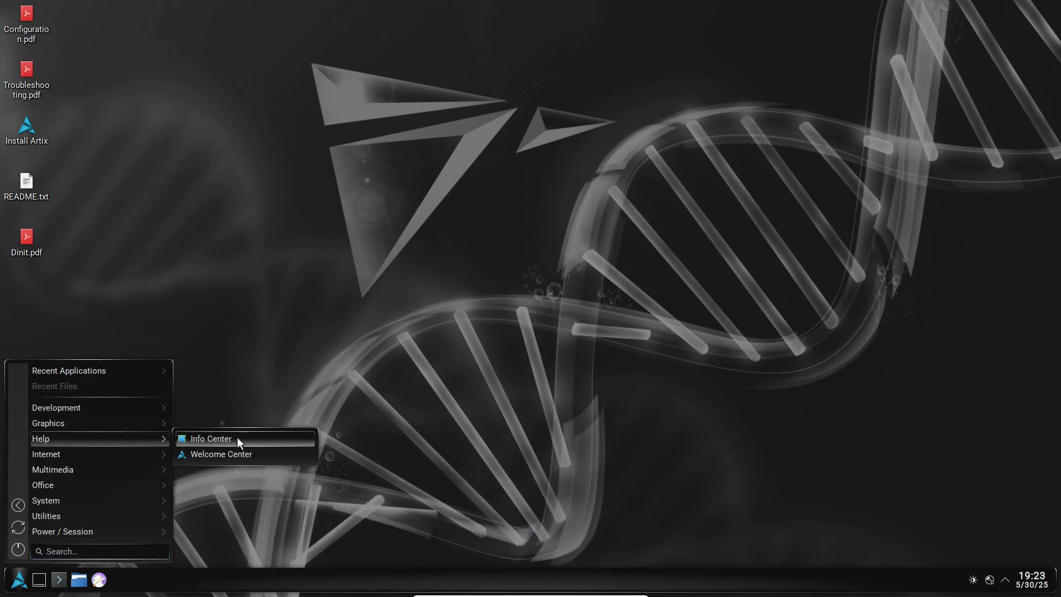
click(210, 439)
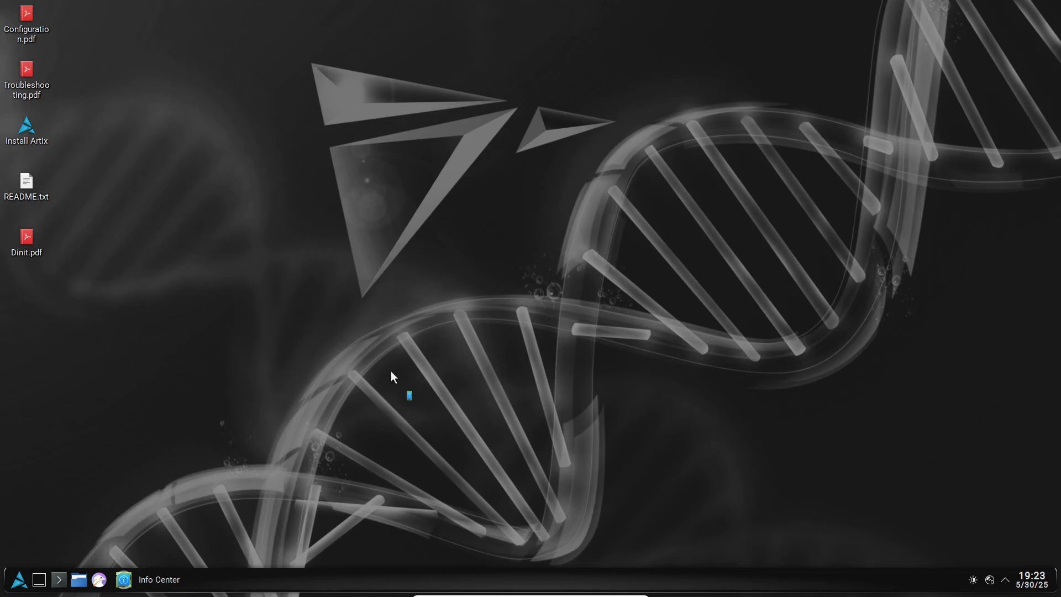
Step: Browse Info Center's About this System, System Monitor, Energy, Samba Status, Window Manager, OpenGL (GLX) and CPU pages
click(123, 579)
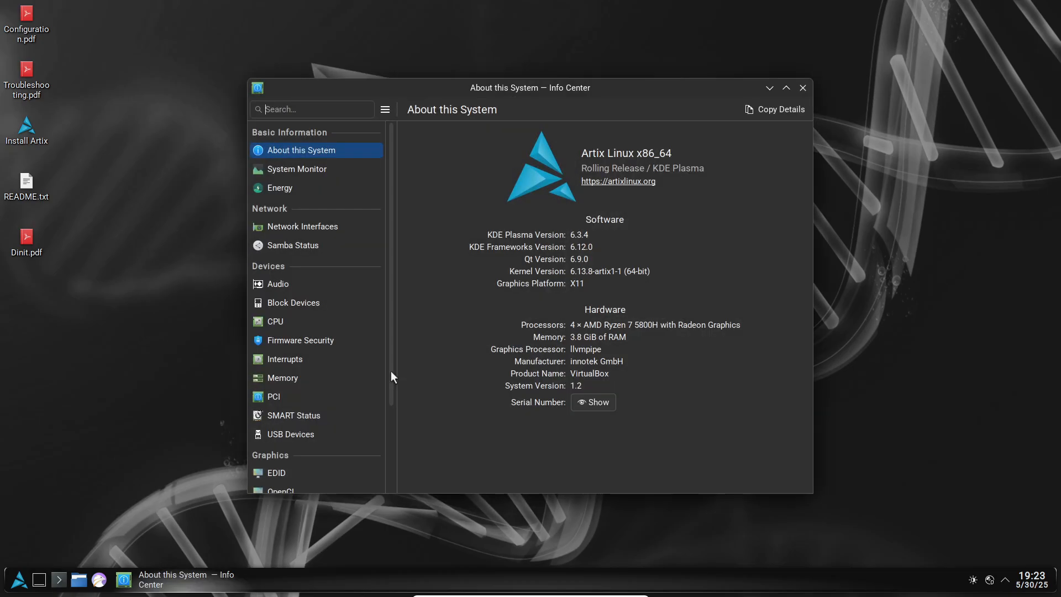
click(297, 169)
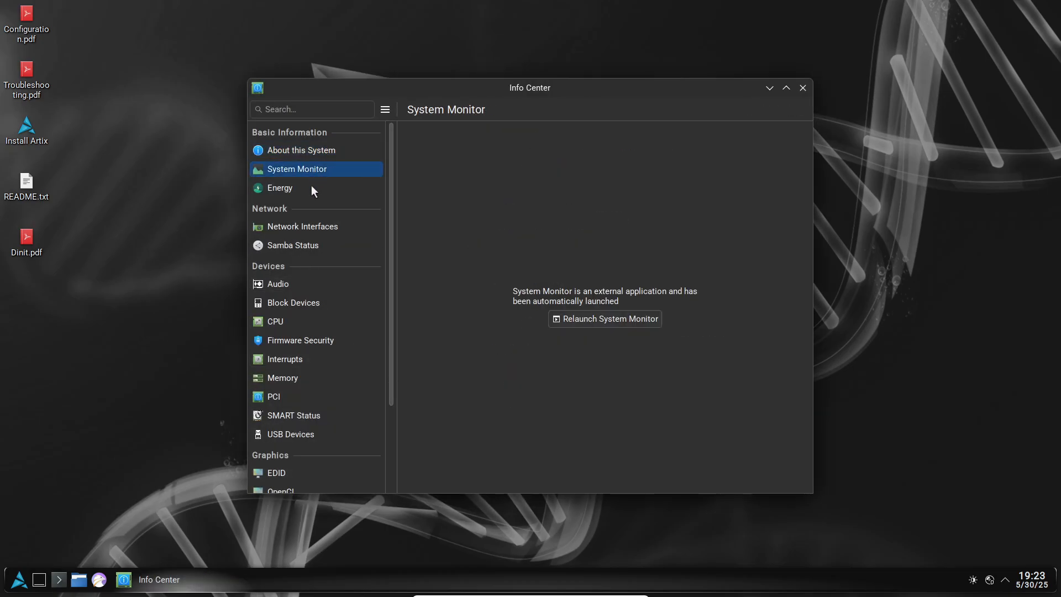
click(606, 318)
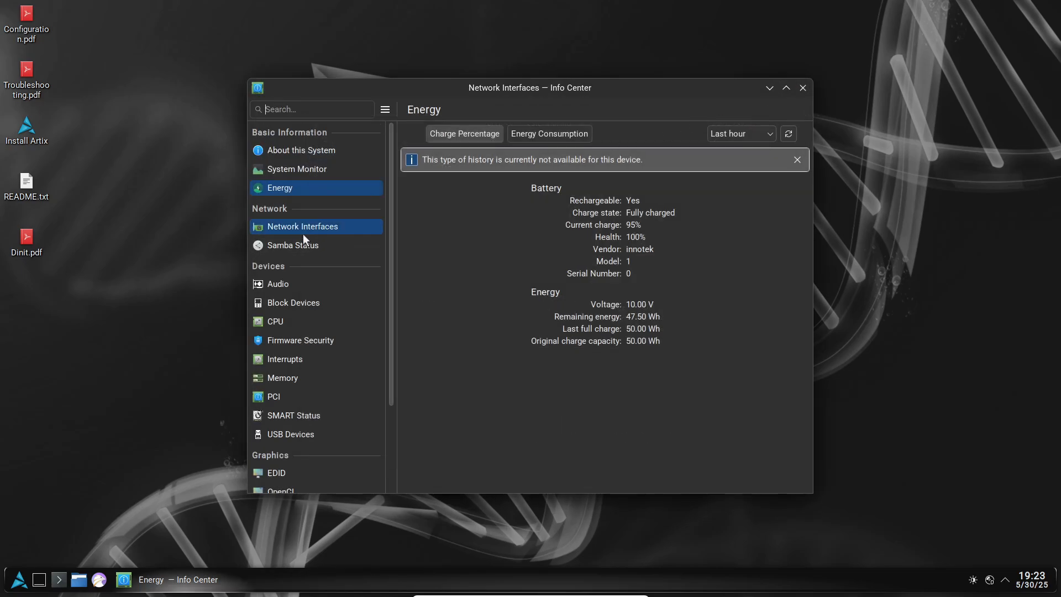
click(292, 245)
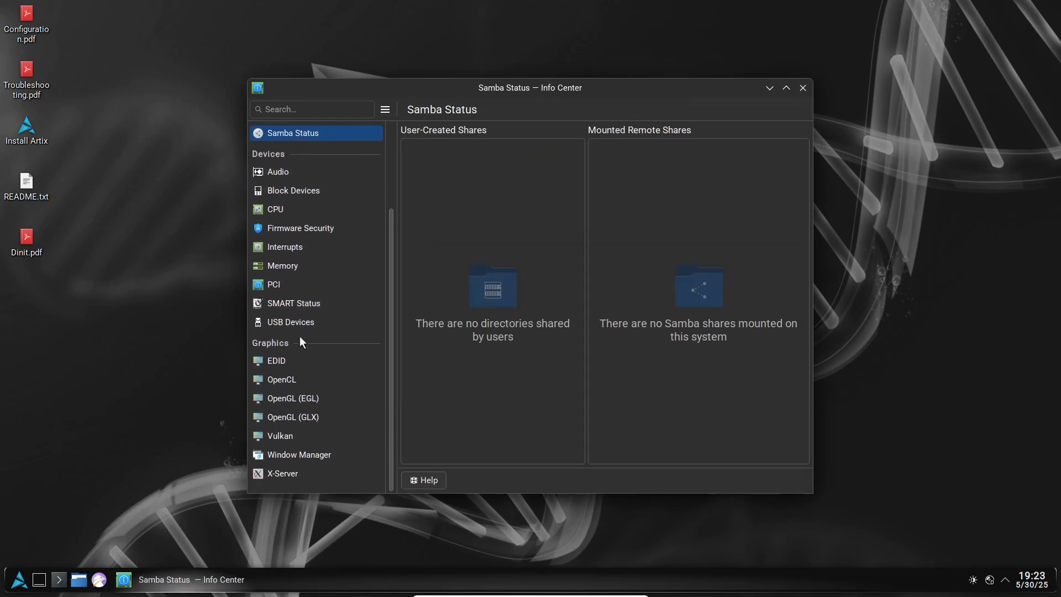
click(298, 454)
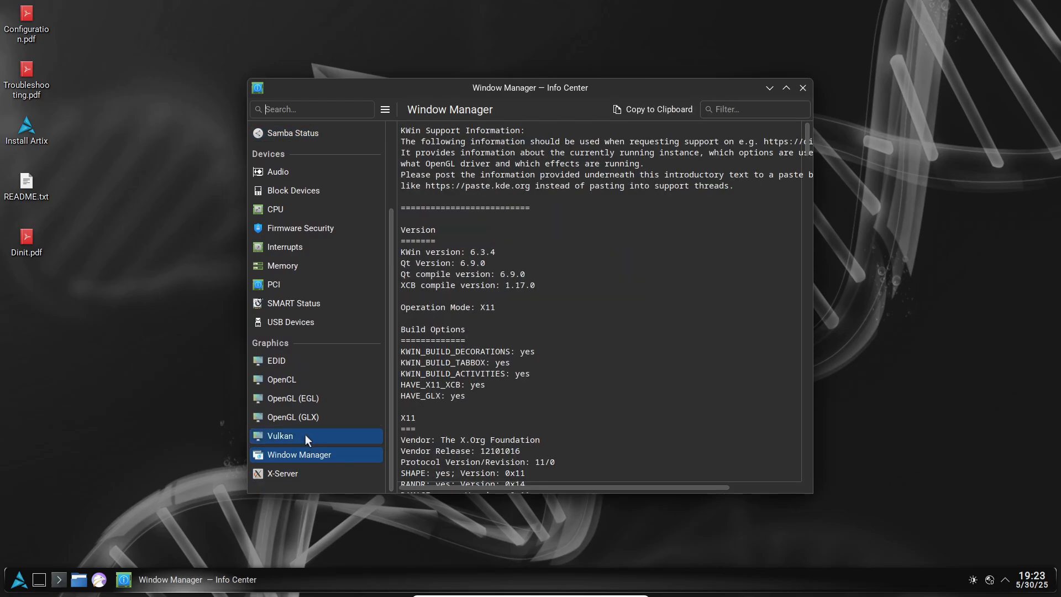
click(293, 417)
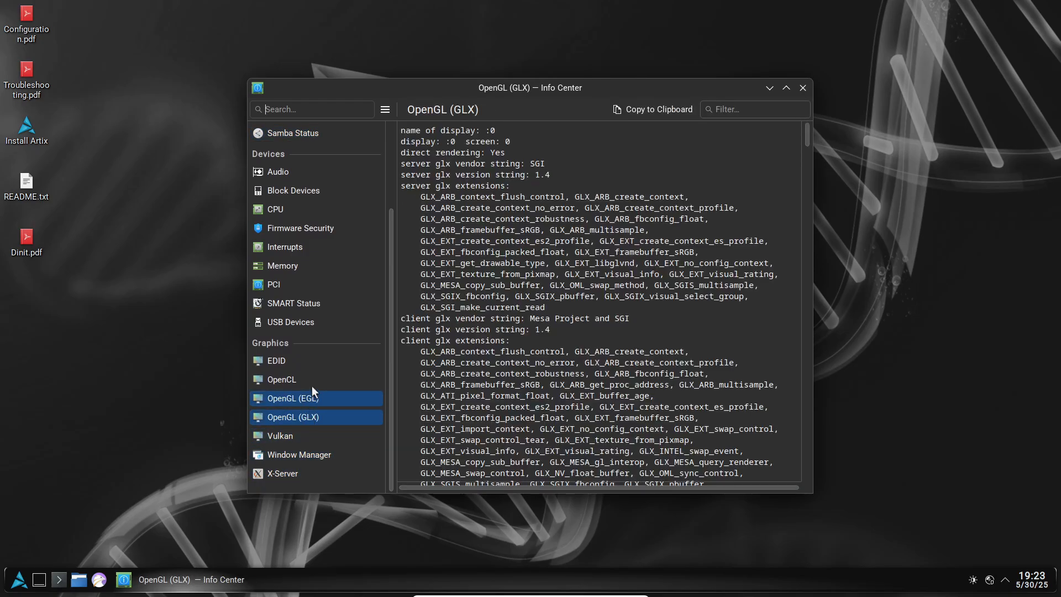
click(292, 360)
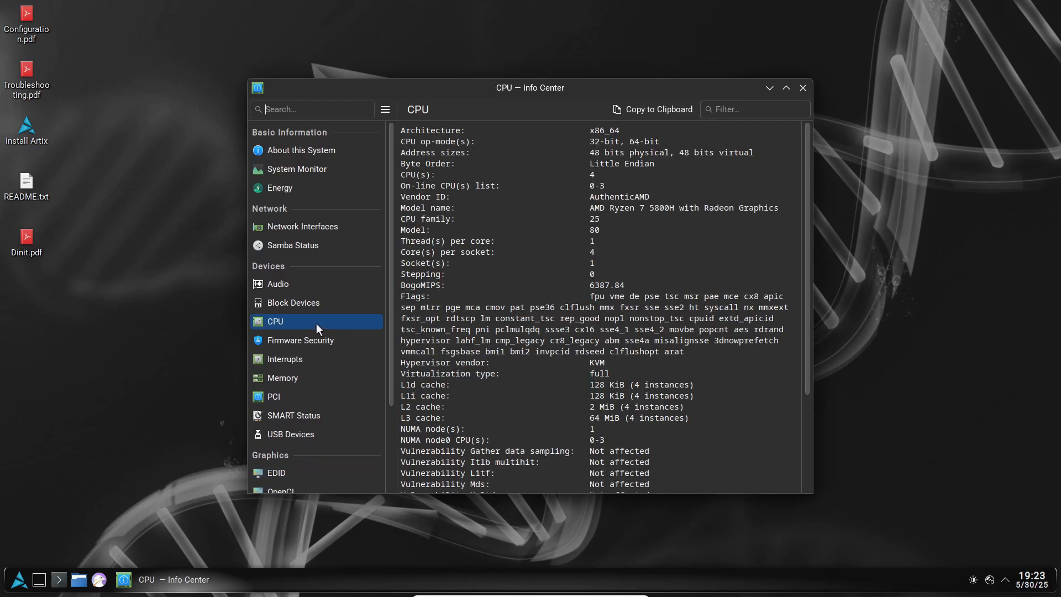
Step: Return to the About this System overview and close Info Center, leaving the Artix desktop
click(297, 168)
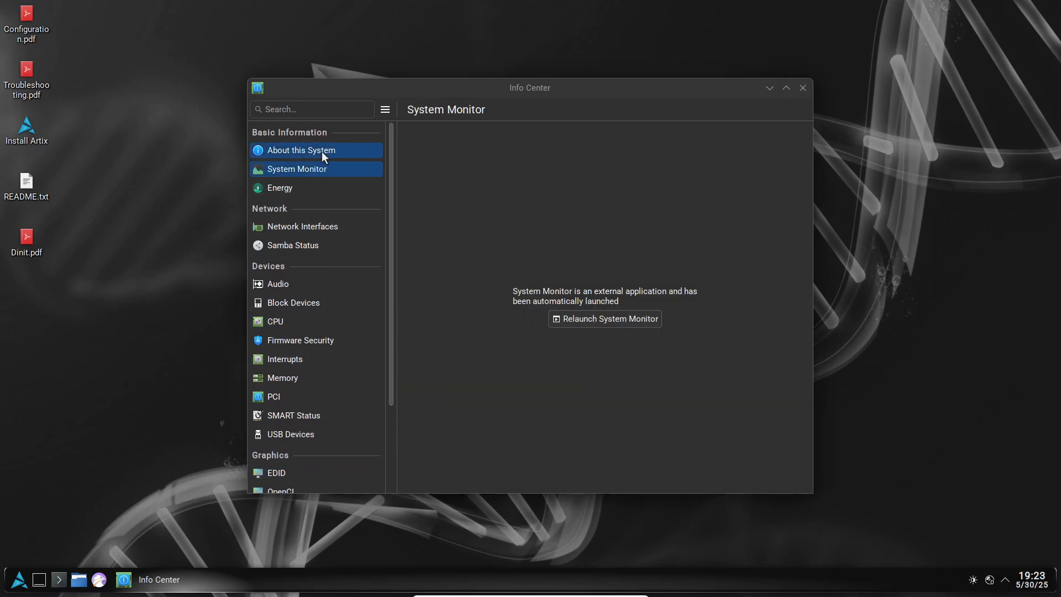
click(301, 150)
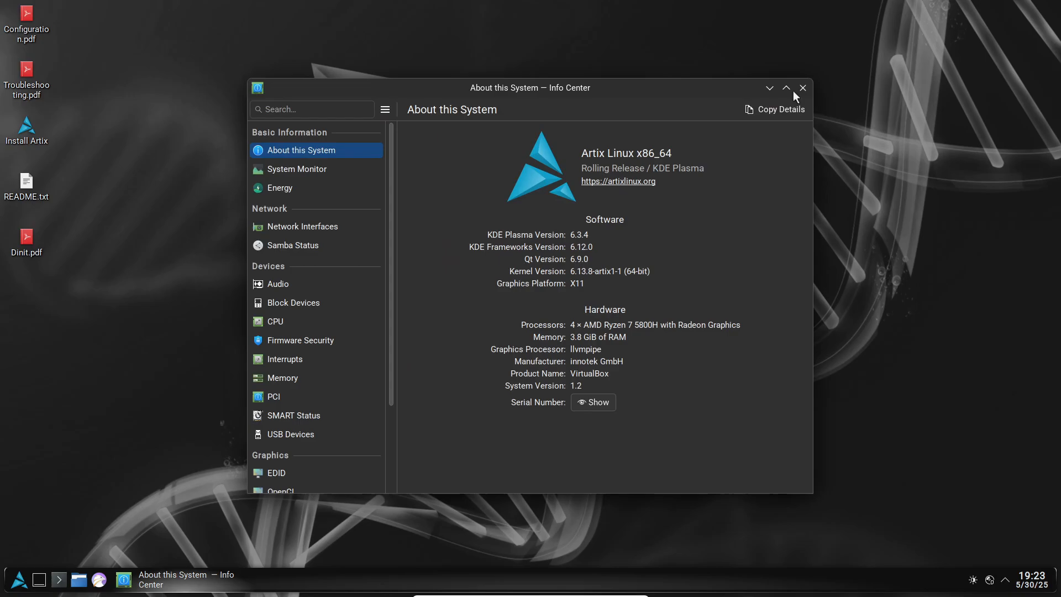
click(802, 88)
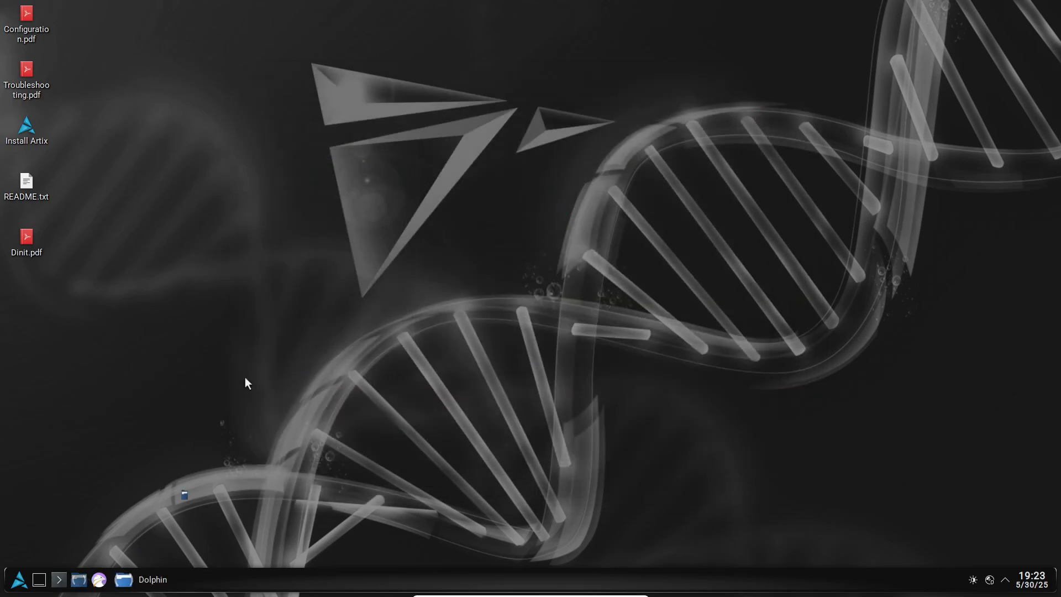
click(121, 579)
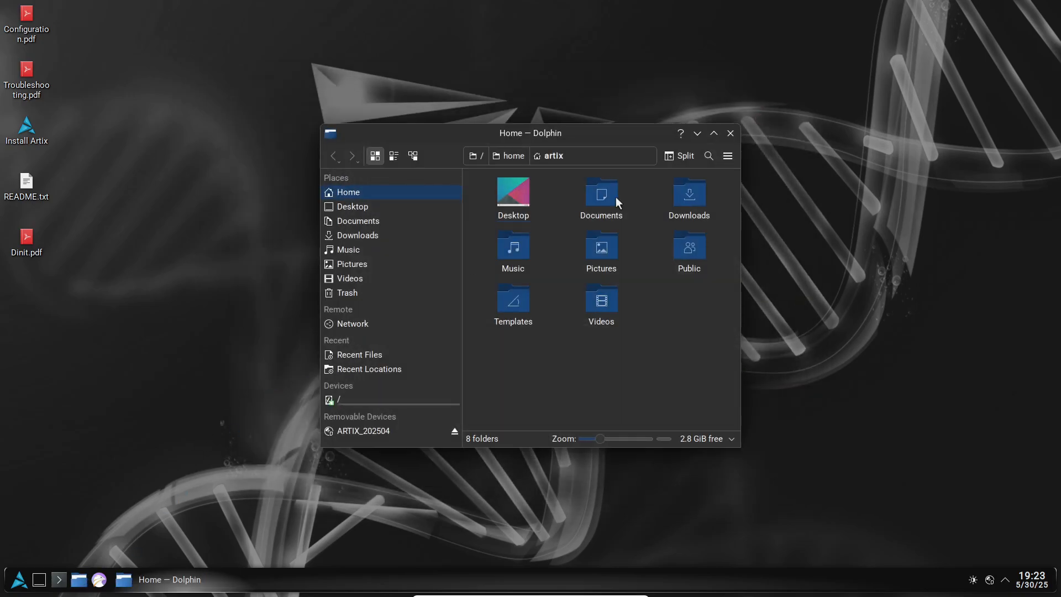
click(731, 132)
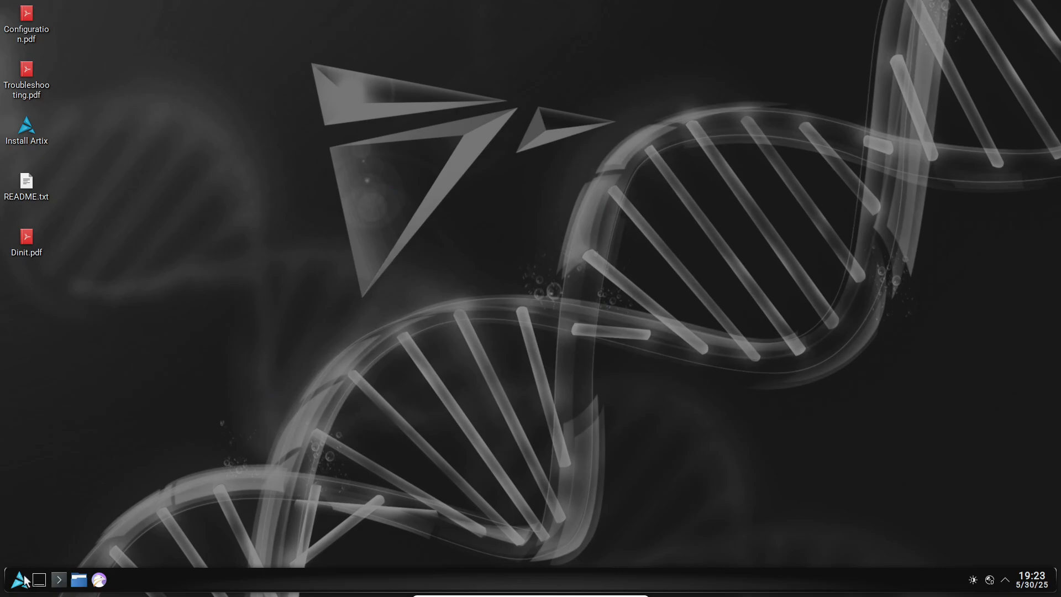
click(19, 580)
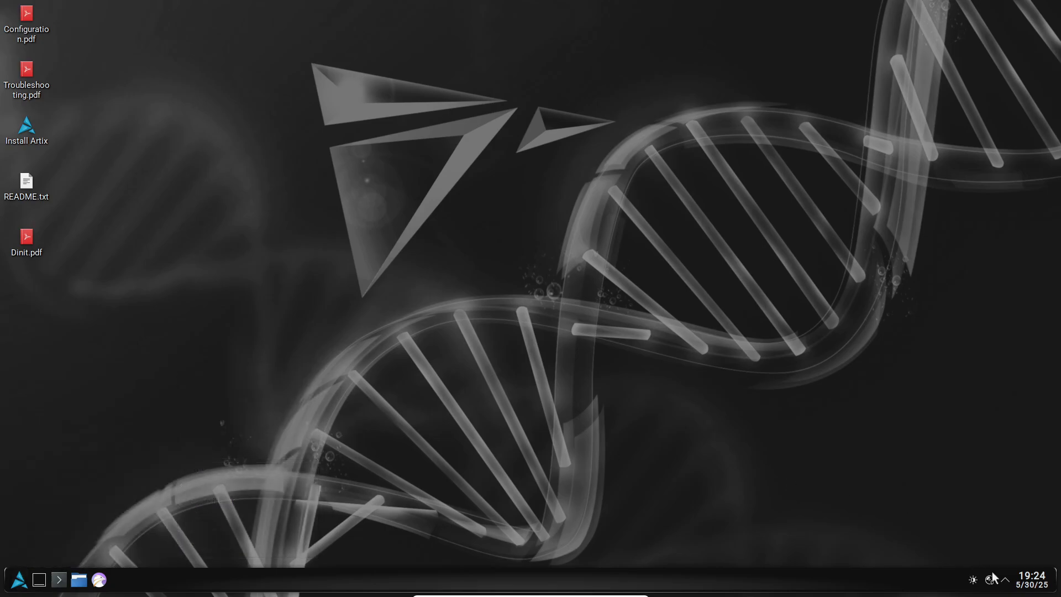
mouse_move(1027, 581)
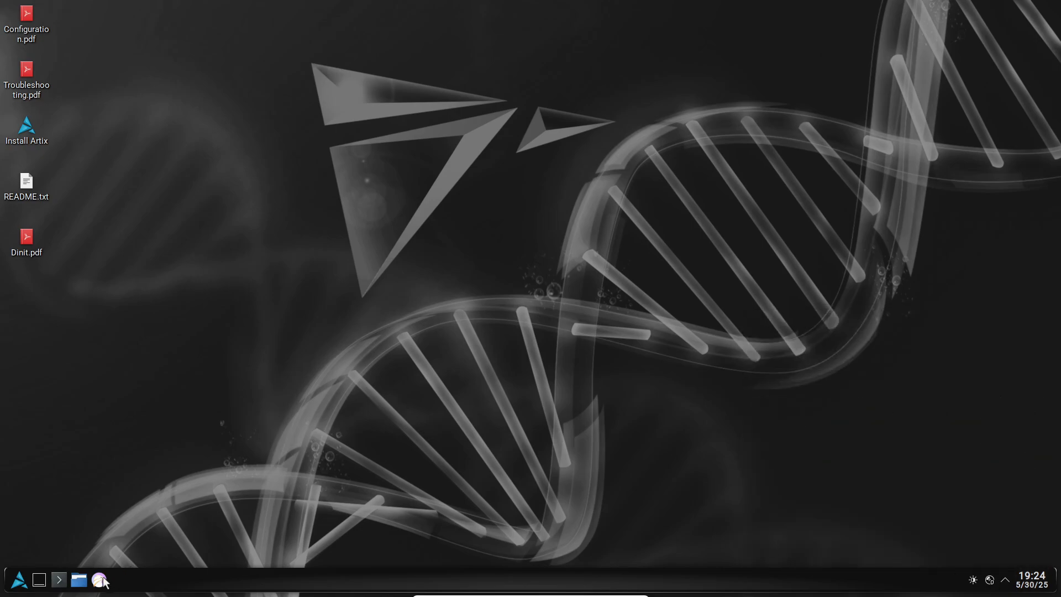
click(98, 579)
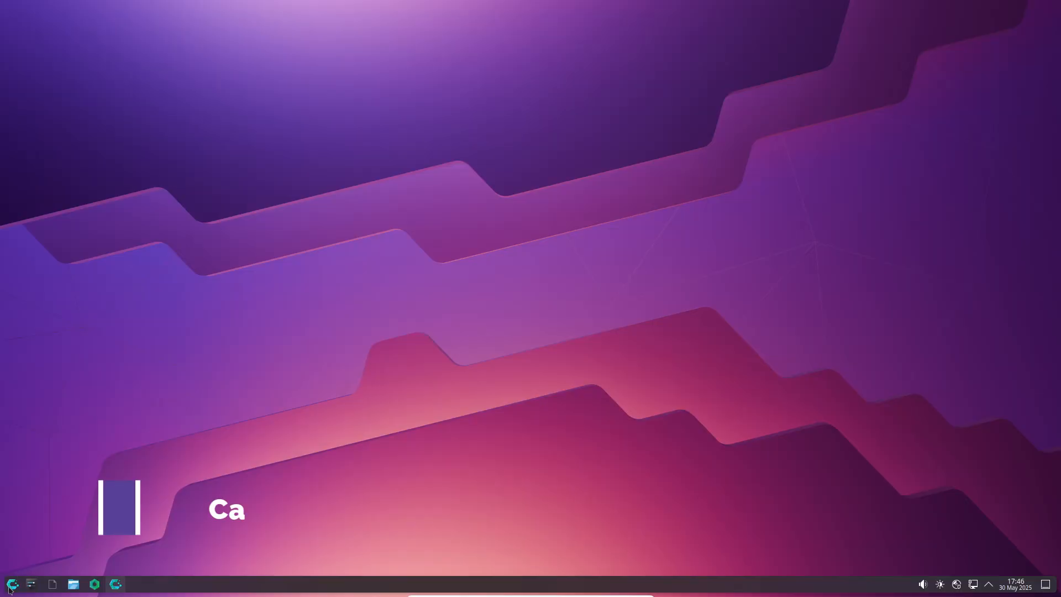
Step: Browse the Multimedia and Development categories in the Kickoff launcher, then dismiss it
click(9, 584)
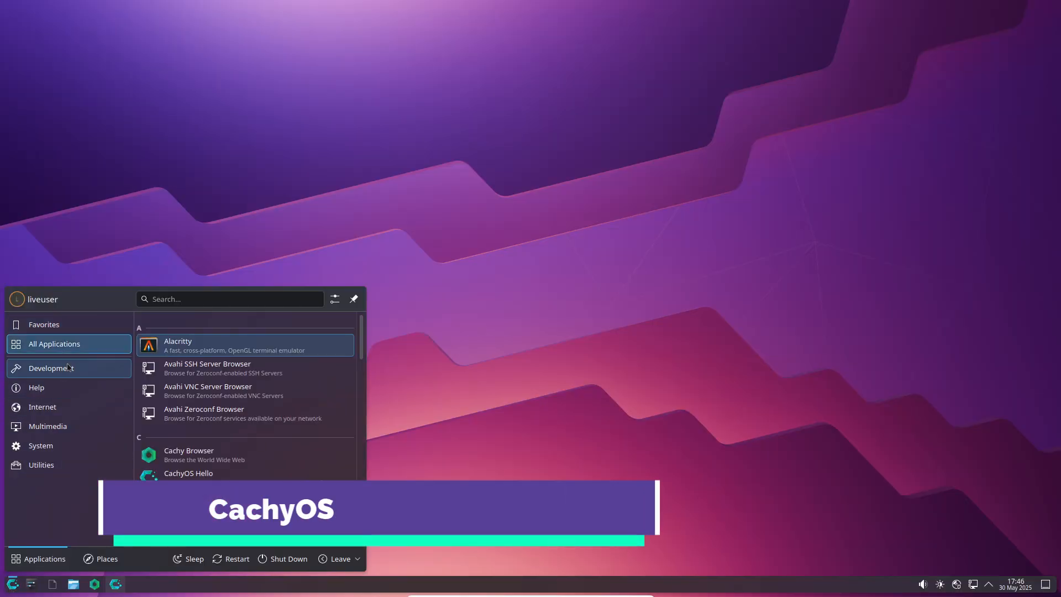
click(48, 427)
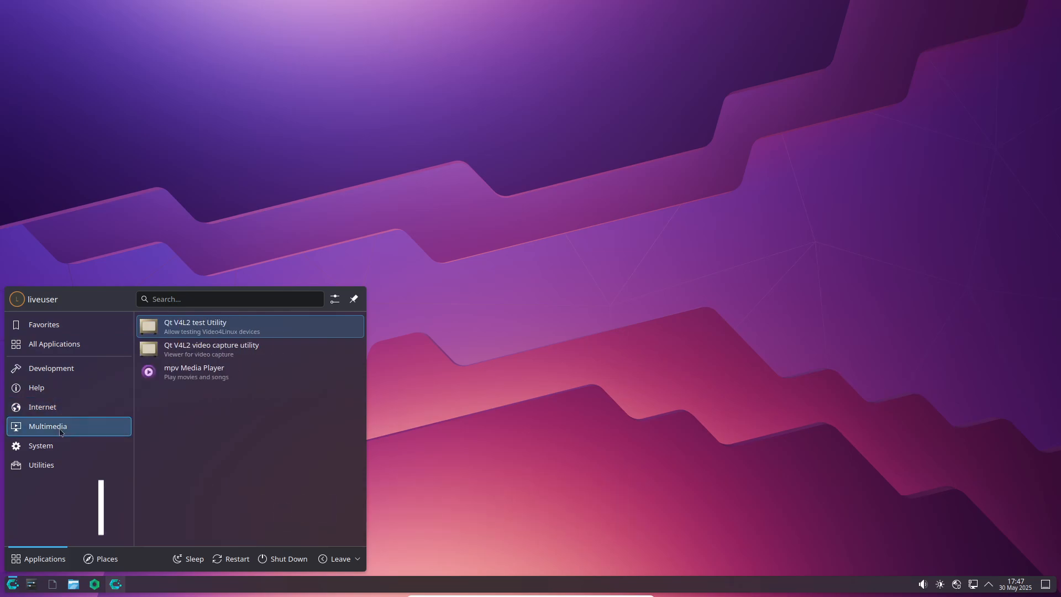
click(41, 464)
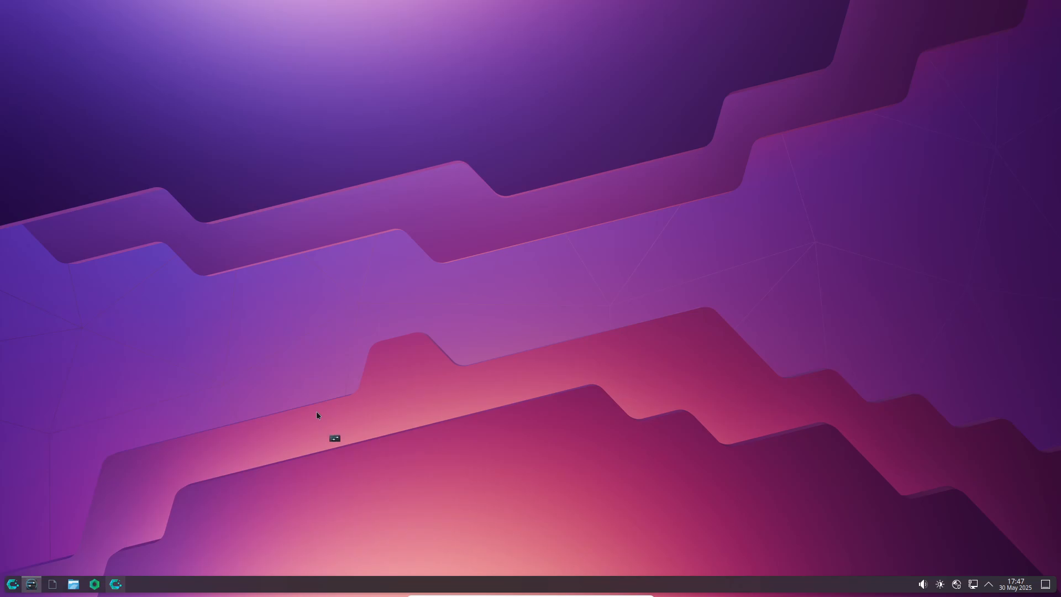
Step: Launch System Settings from the taskbar, view the Desktop Session page and close the window
click(34, 584)
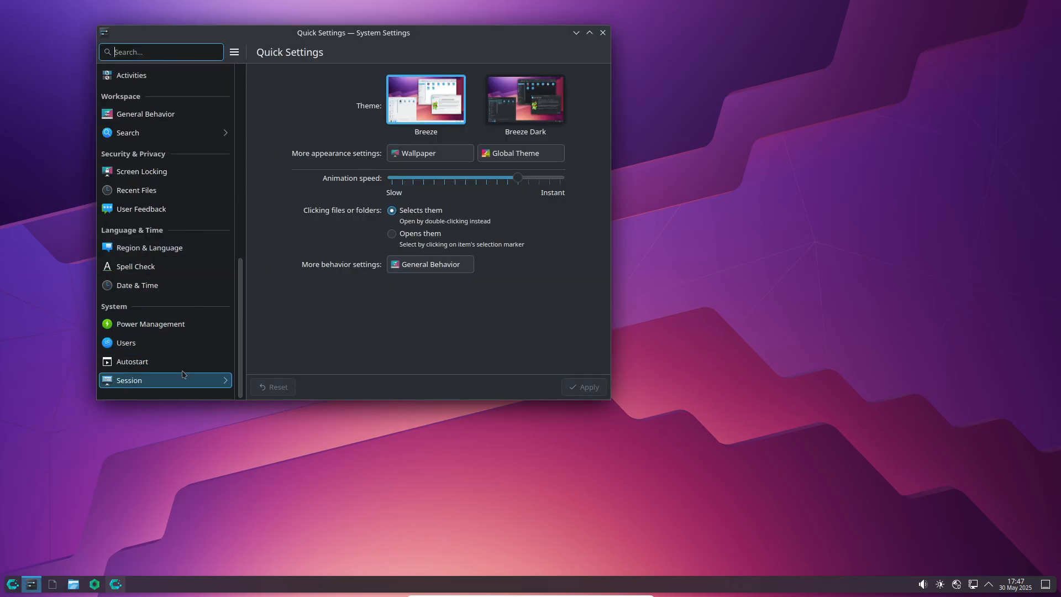
click(129, 380)
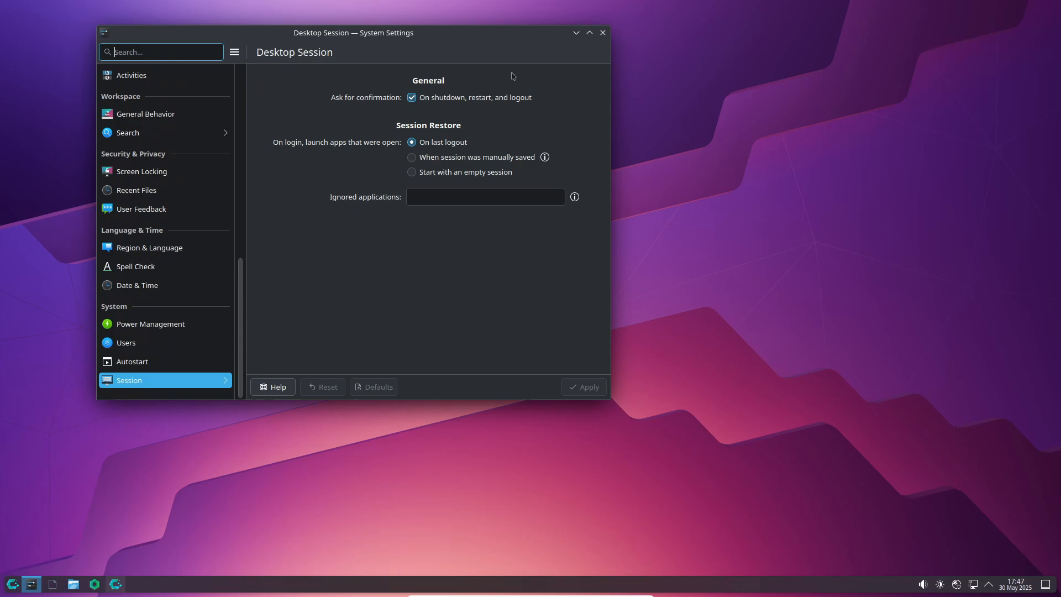
click(603, 33)
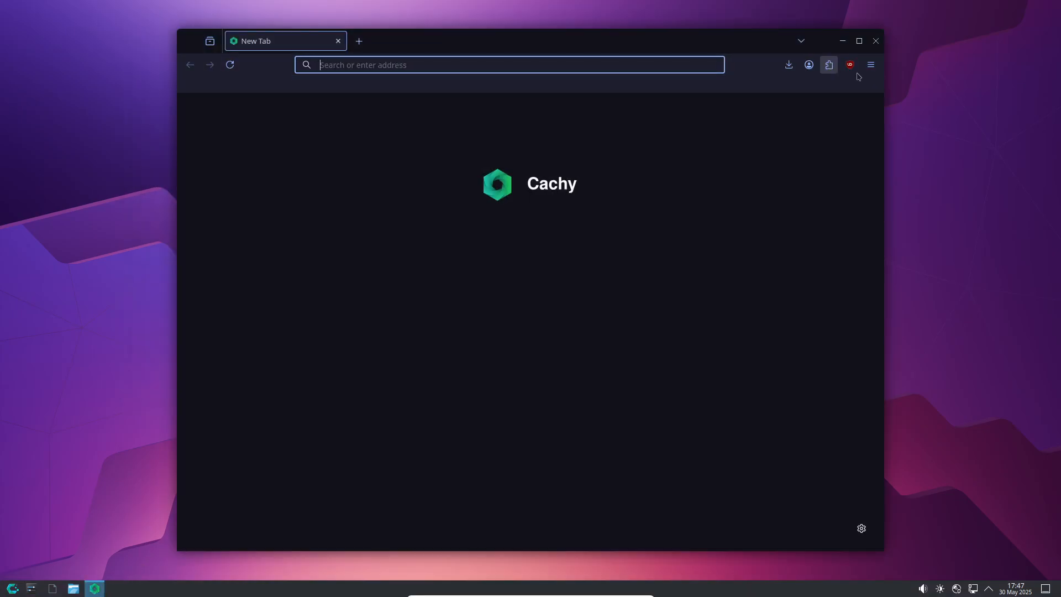
Step: Close Cachy Browser and apply the Nuvole image as the desktop wallpaper
click(871, 64)
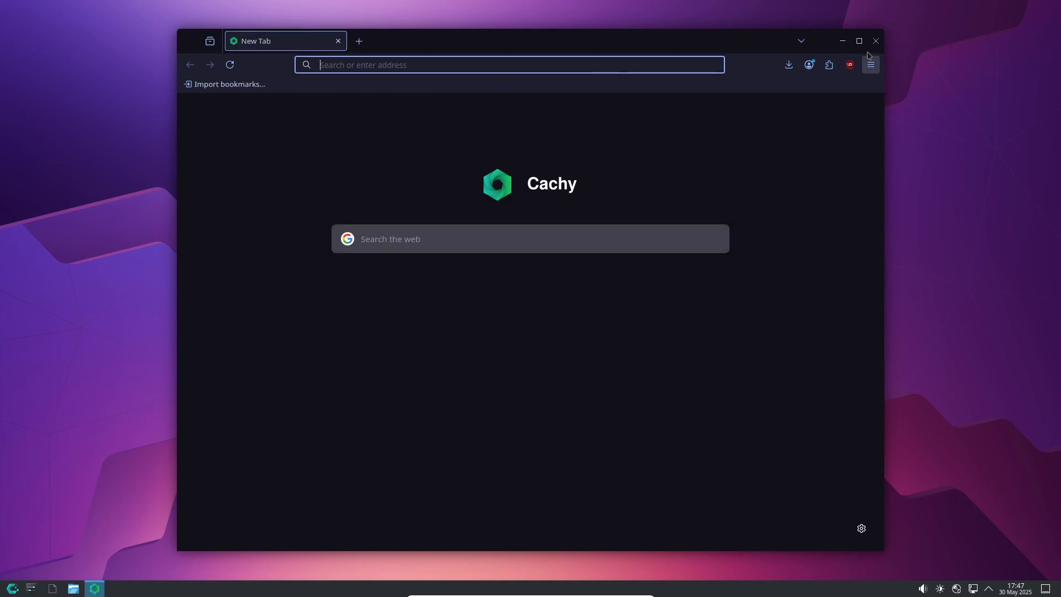
click(876, 40)
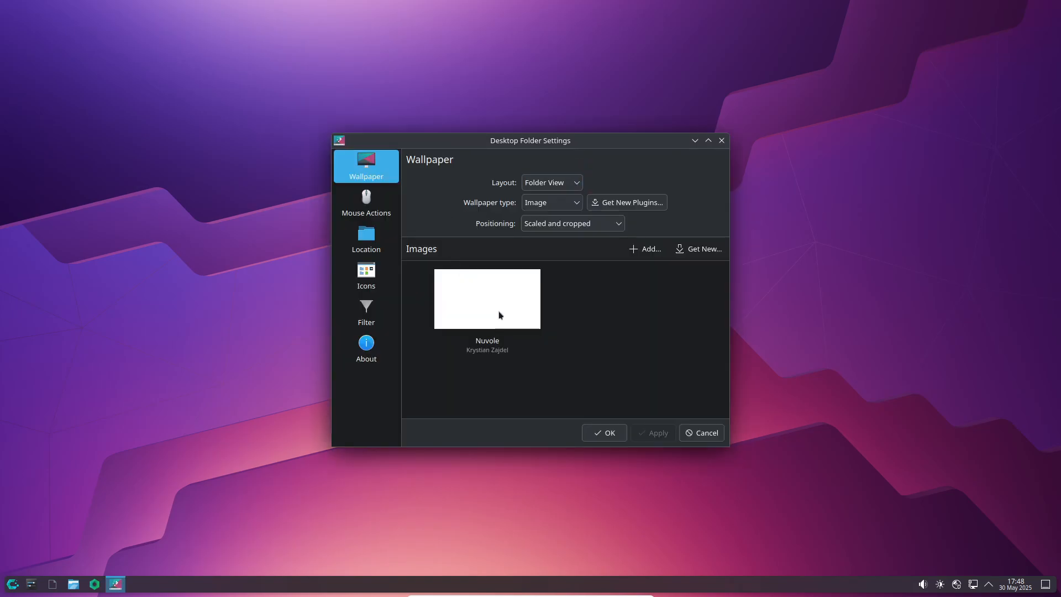
click(486, 298)
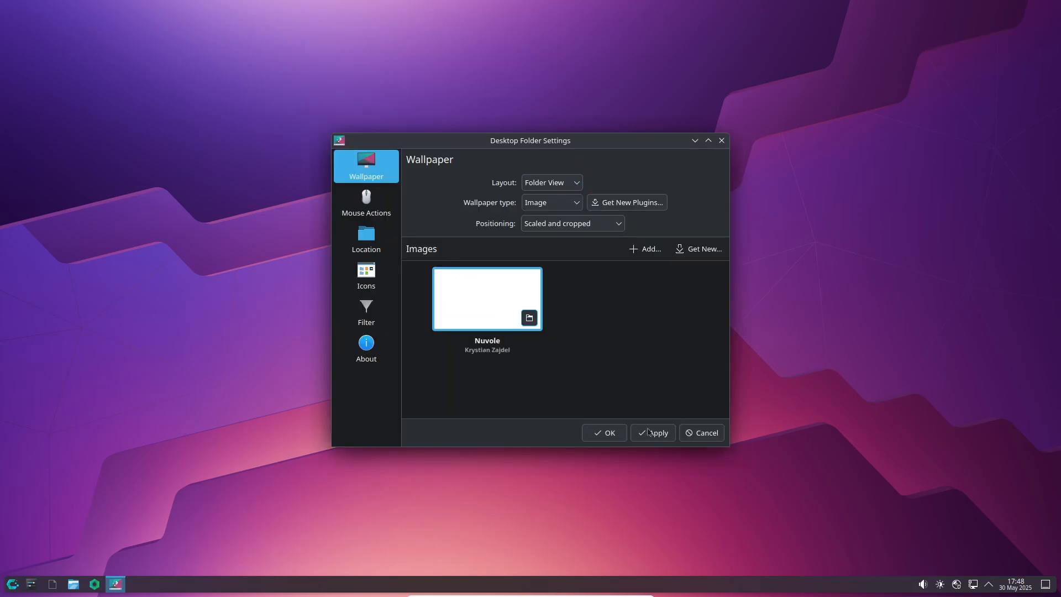
click(604, 434)
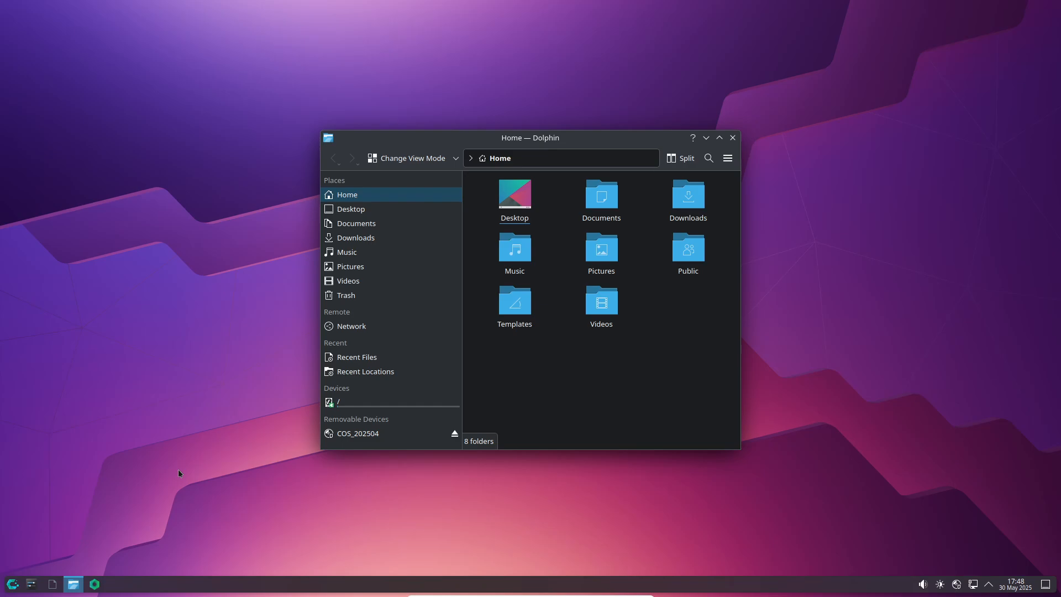
Step: Close Dolphin and scroll through the launcher's All Applications list
click(732, 137)
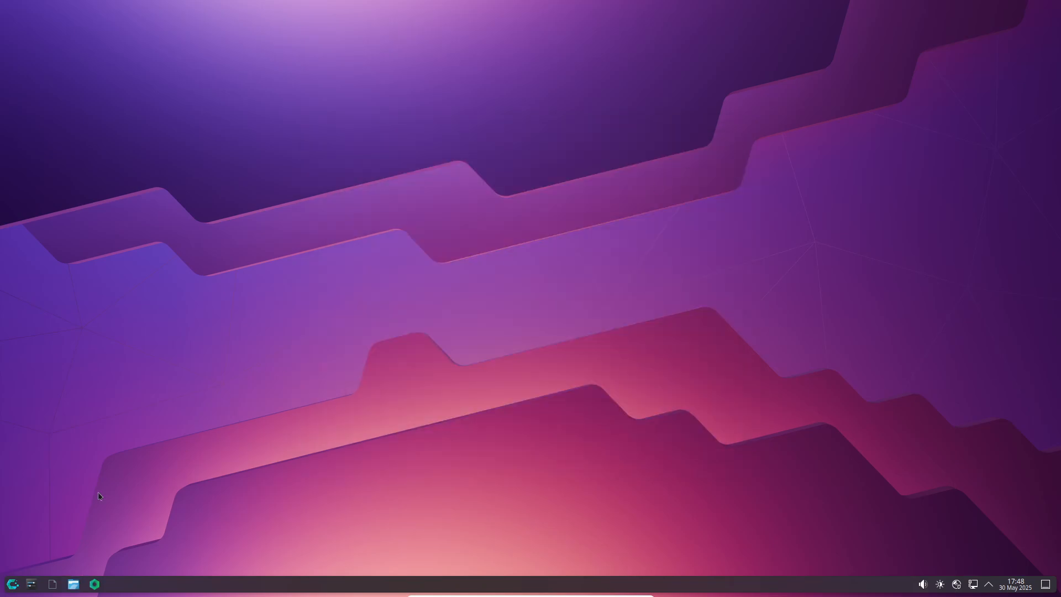
click(9, 584)
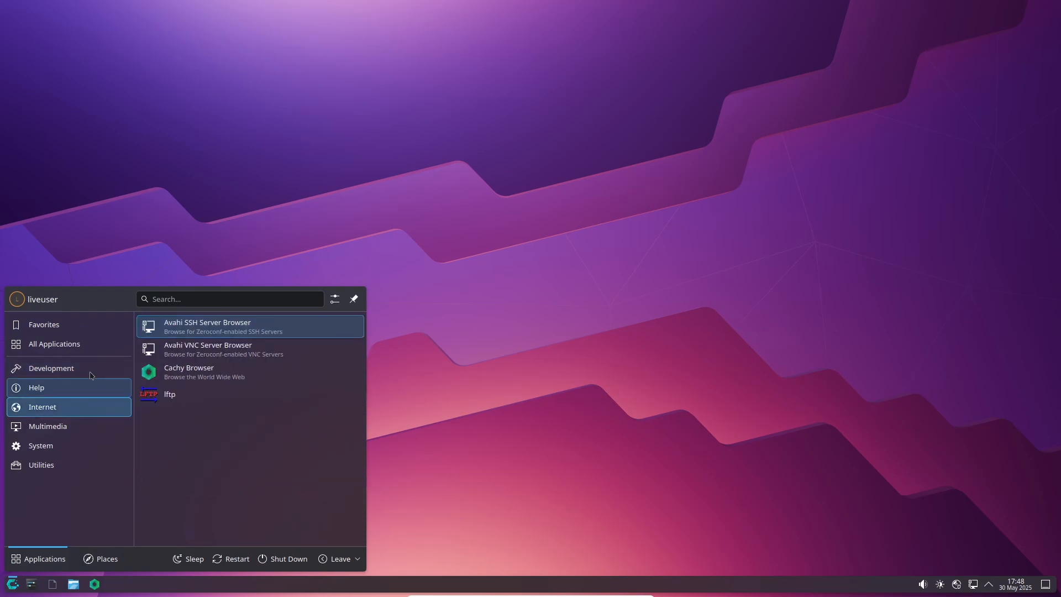
click(54, 343)
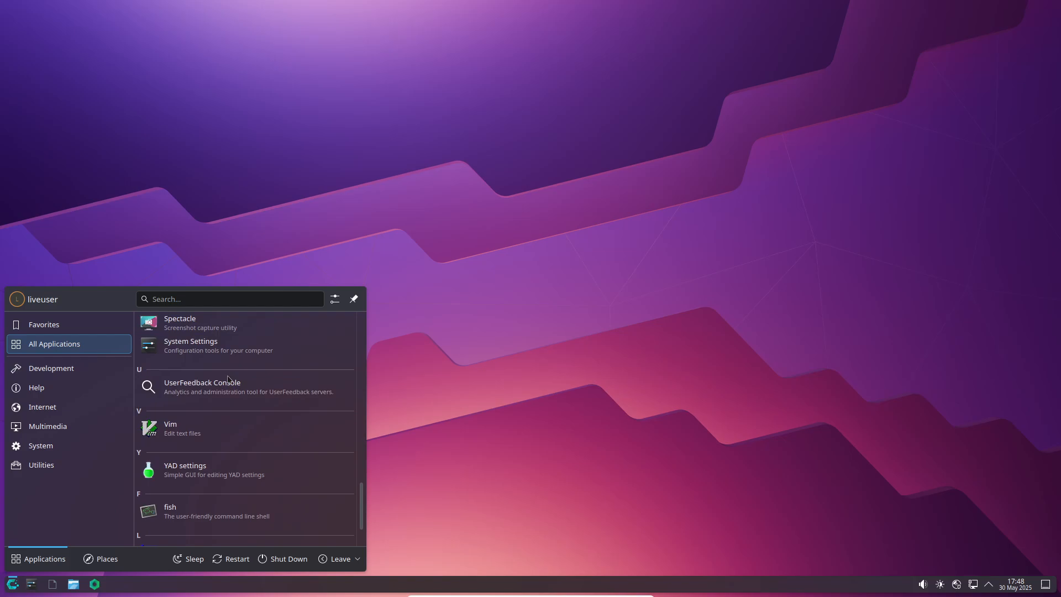
scroll(down, 3)
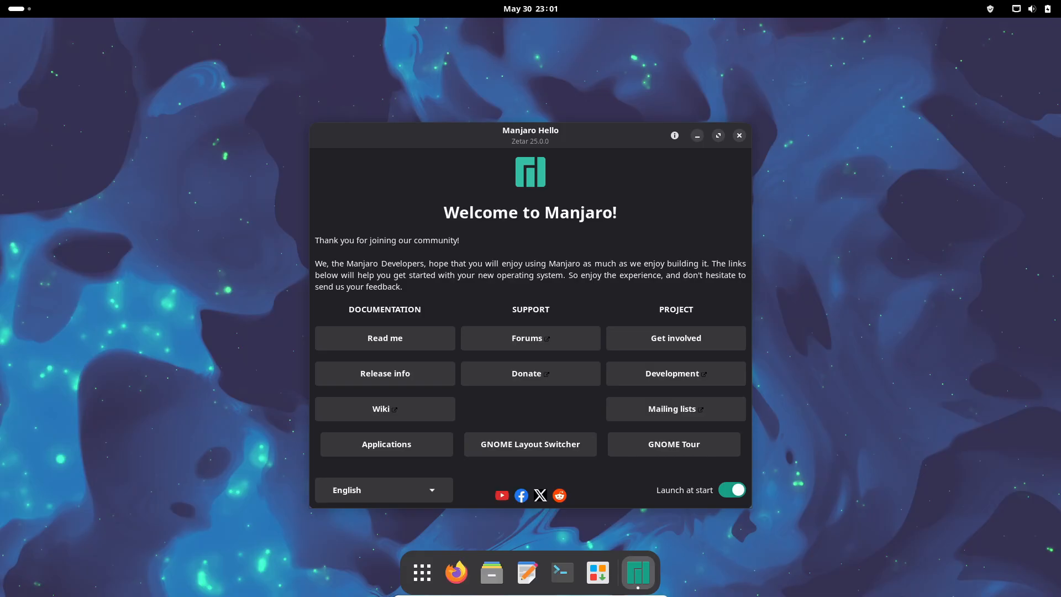
Step: Close Manjaro Hello, view the fastfetch system summary in GNOME Console, then close the terminal
click(738, 134)
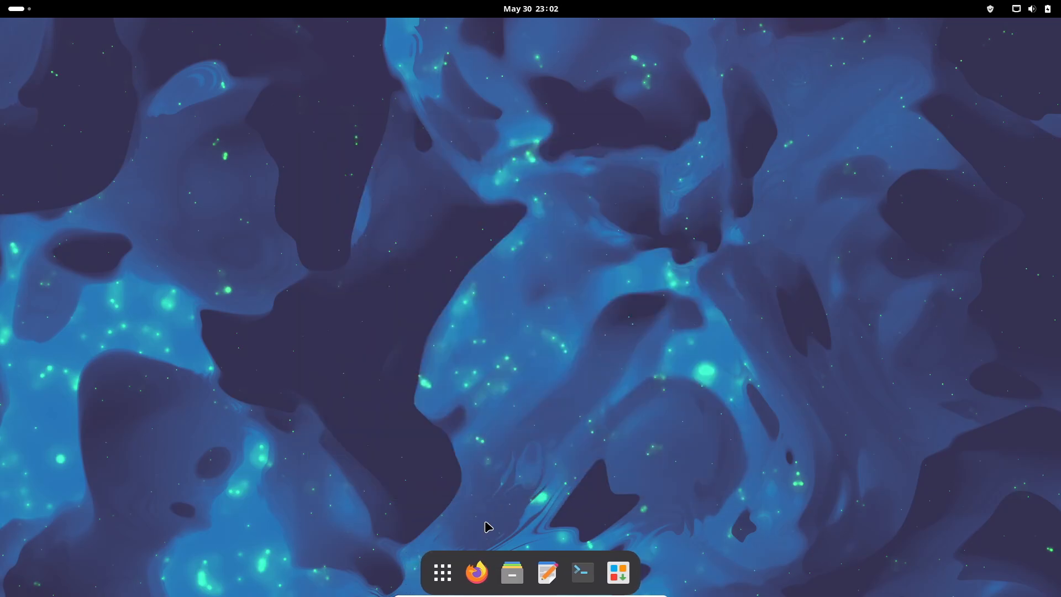
click(442, 572)
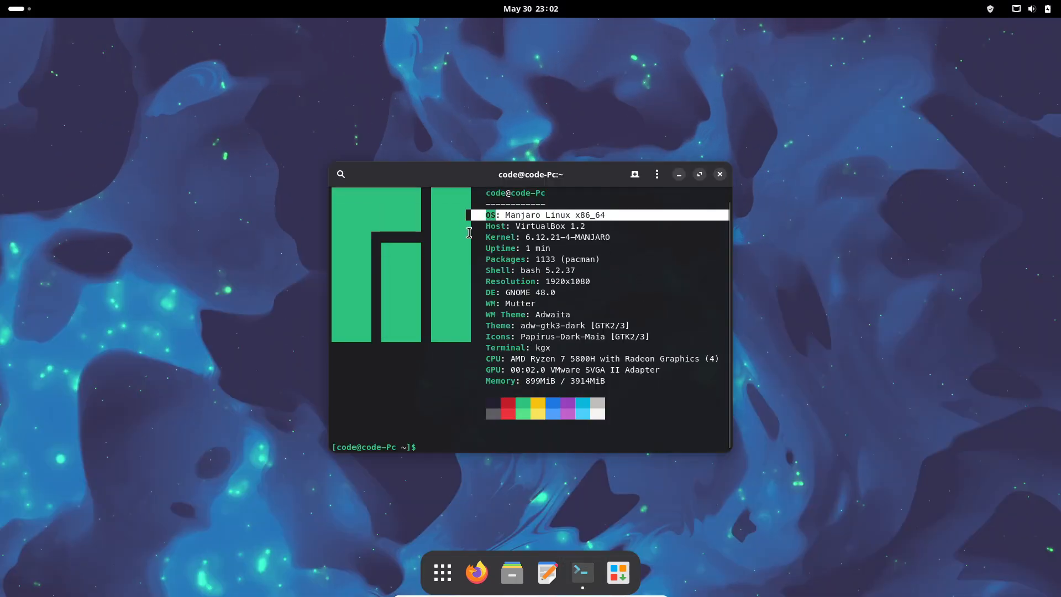
click(720, 175)
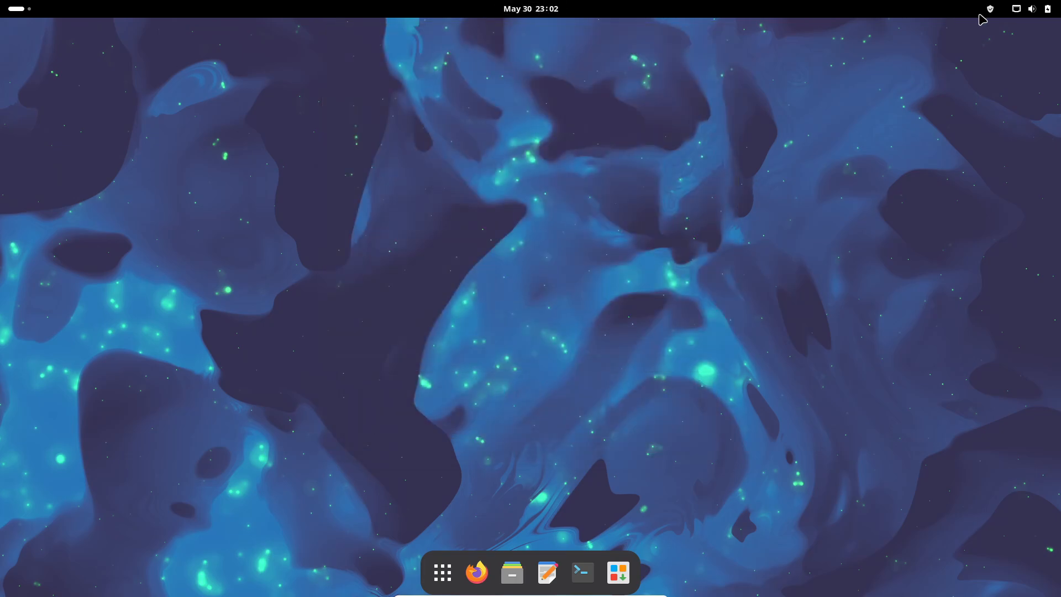
mouse_move(511, 286)
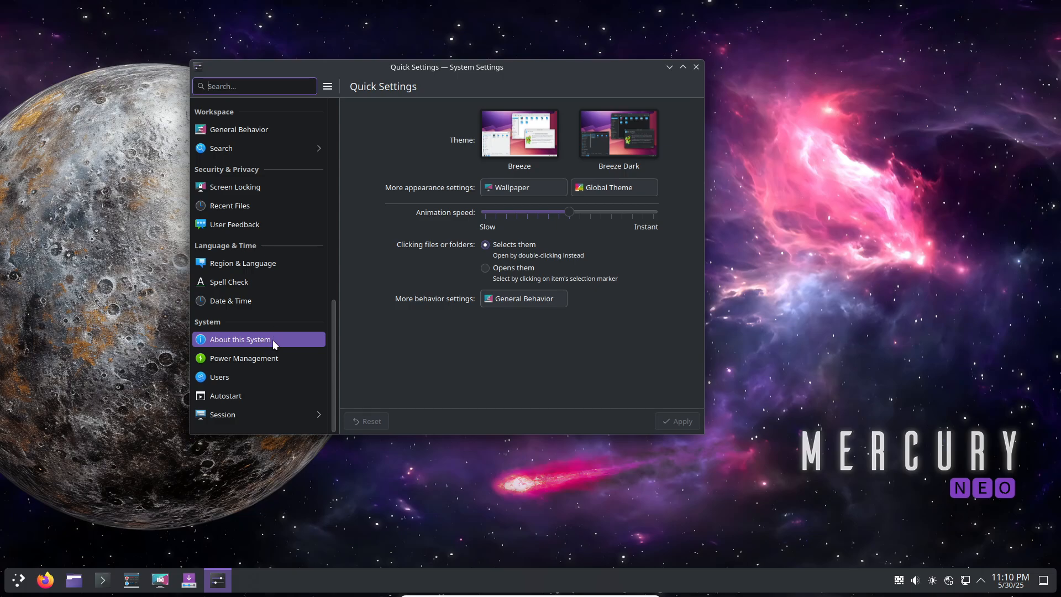
Step: Show the About this System page in EndeavourOS System Settings
click(239, 339)
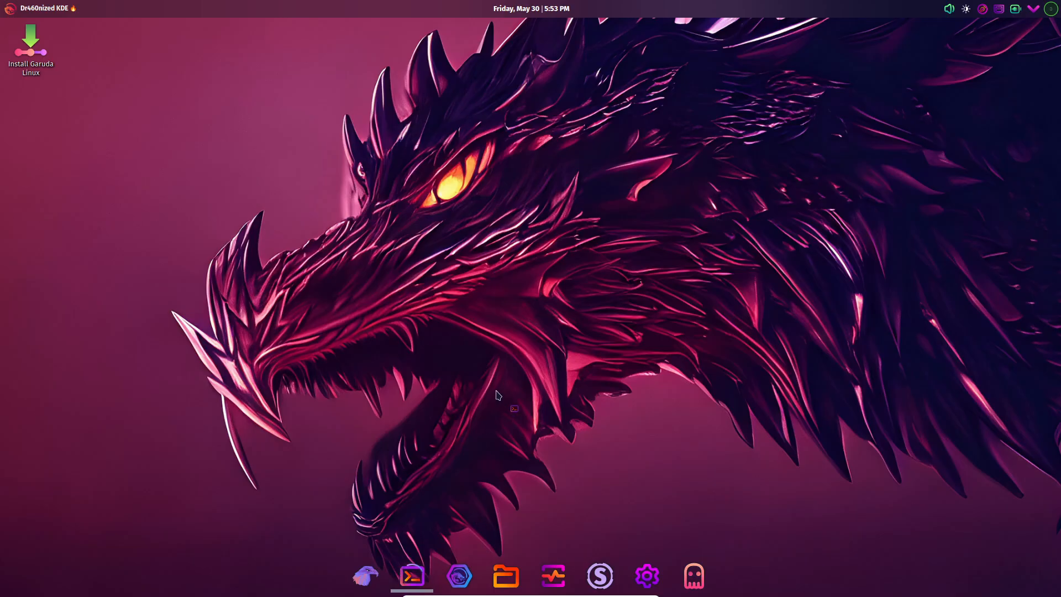
click(412, 576)
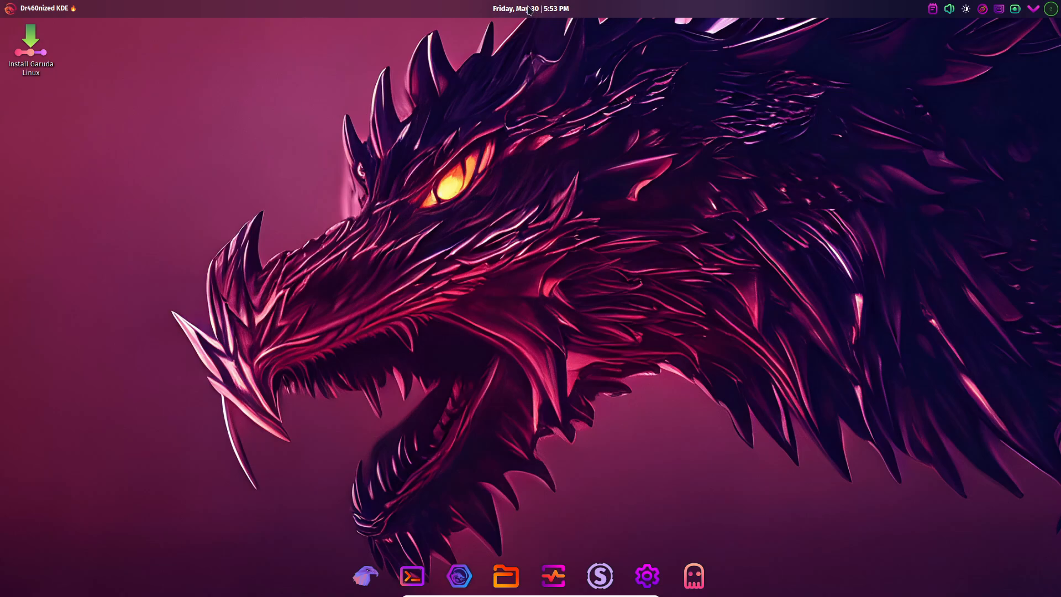
click(949, 9)
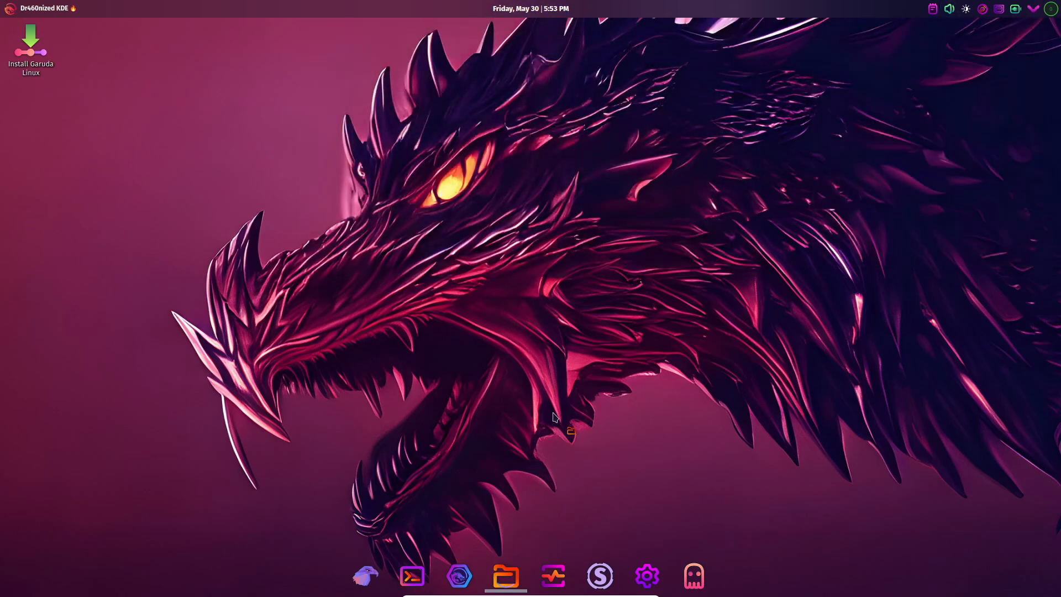
click(506, 576)
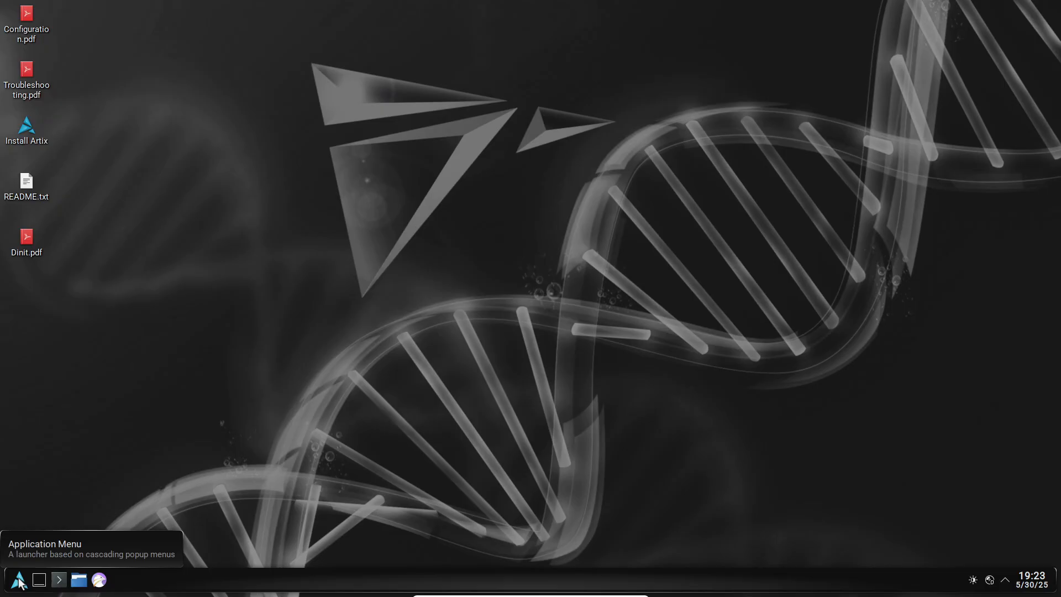
Step: Launch Info Center from the Application Menu and show the Artix About this System overview
click(21, 580)
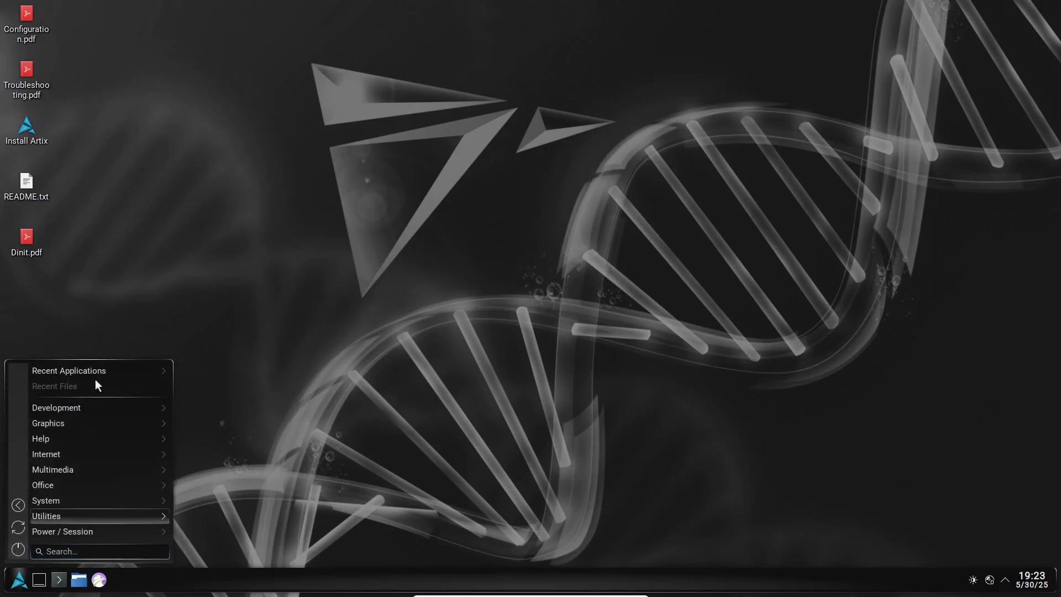
mouse_move(49, 423)
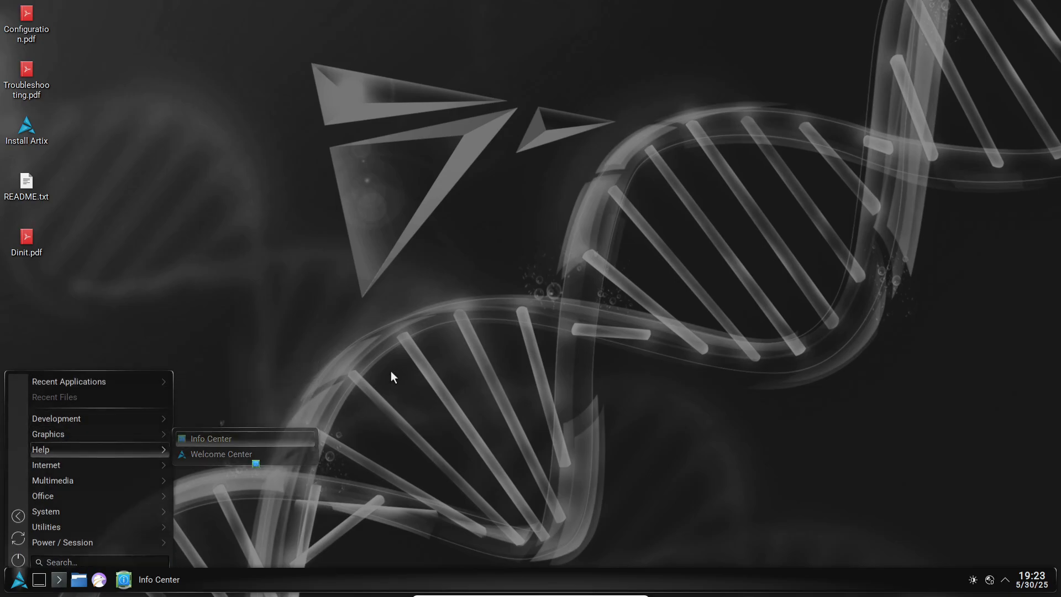
click(210, 437)
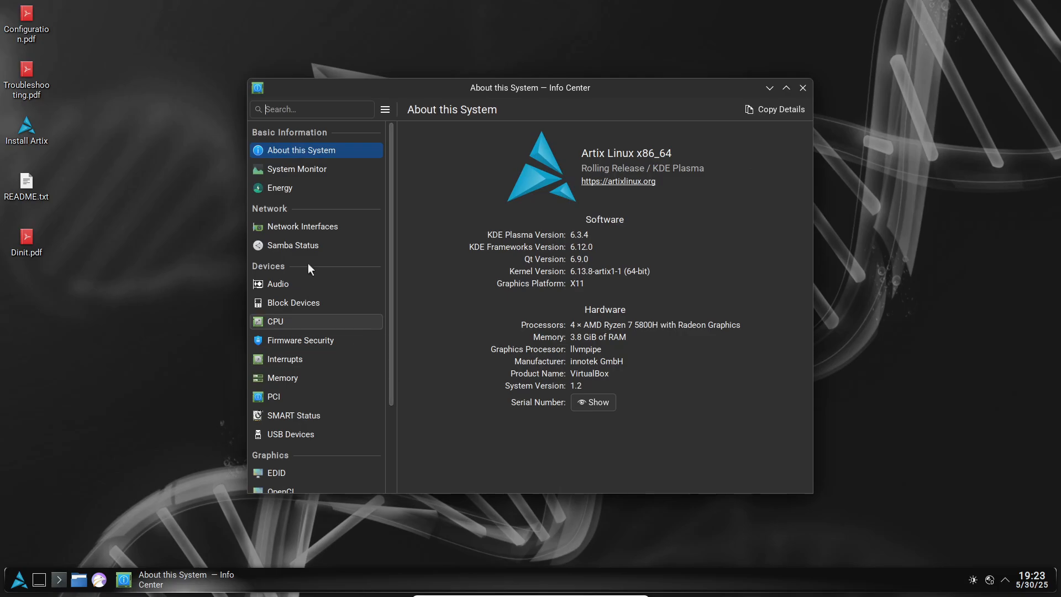
click(280, 188)
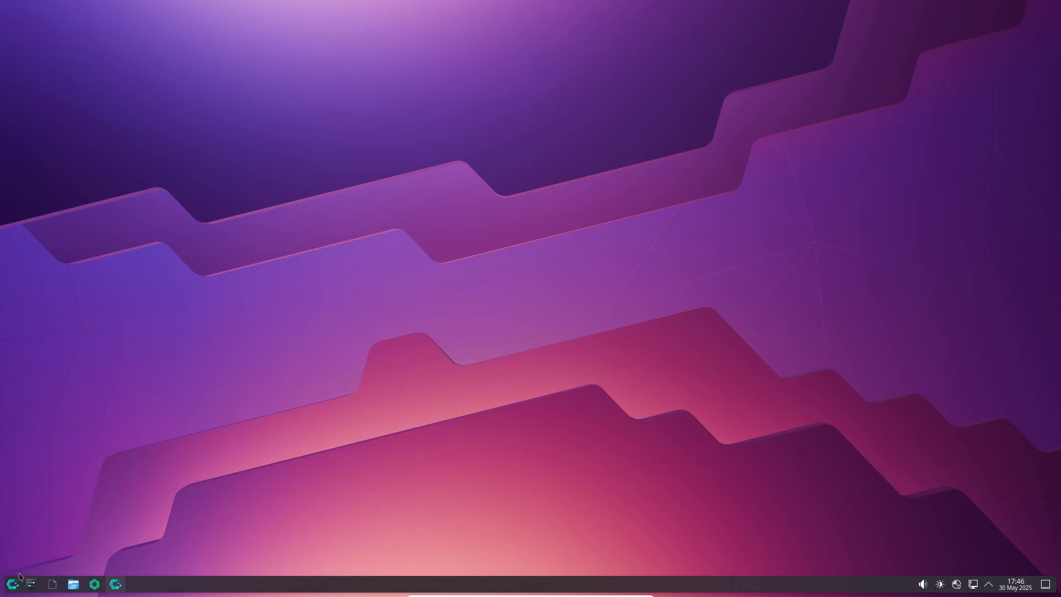
Step: Browse the Internet and Utilities categories (KCalc, Kate, Spectacle) in the CachyOS launcher
click(14, 584)
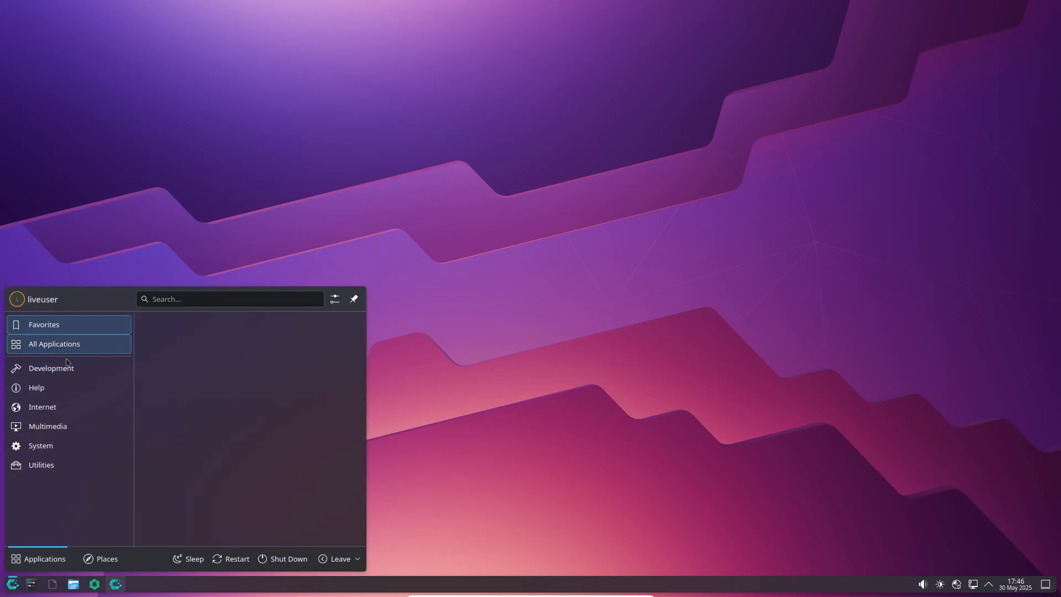
click(42, 406)
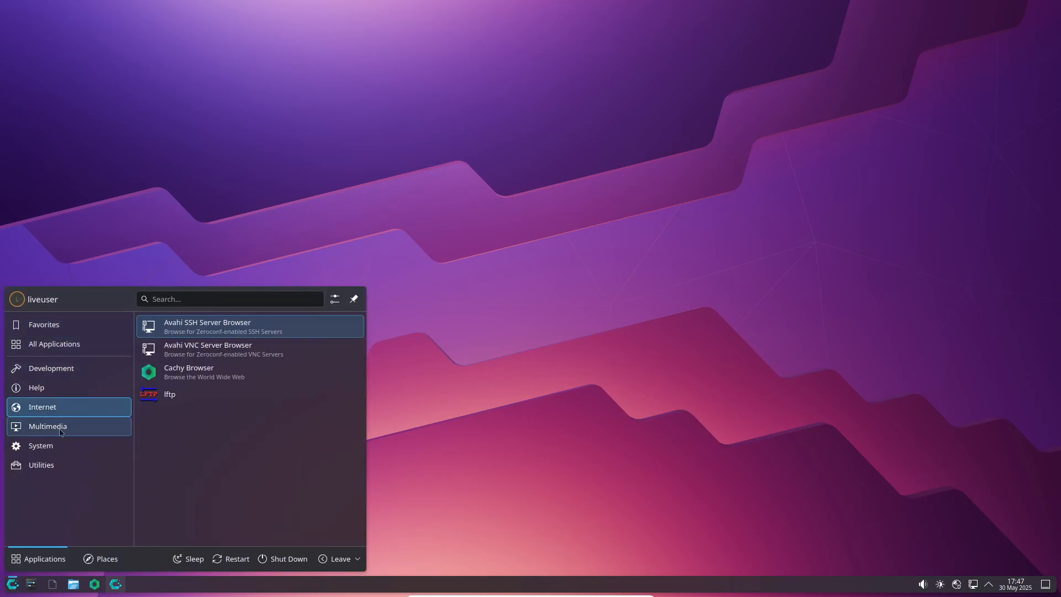
click(41, 464)
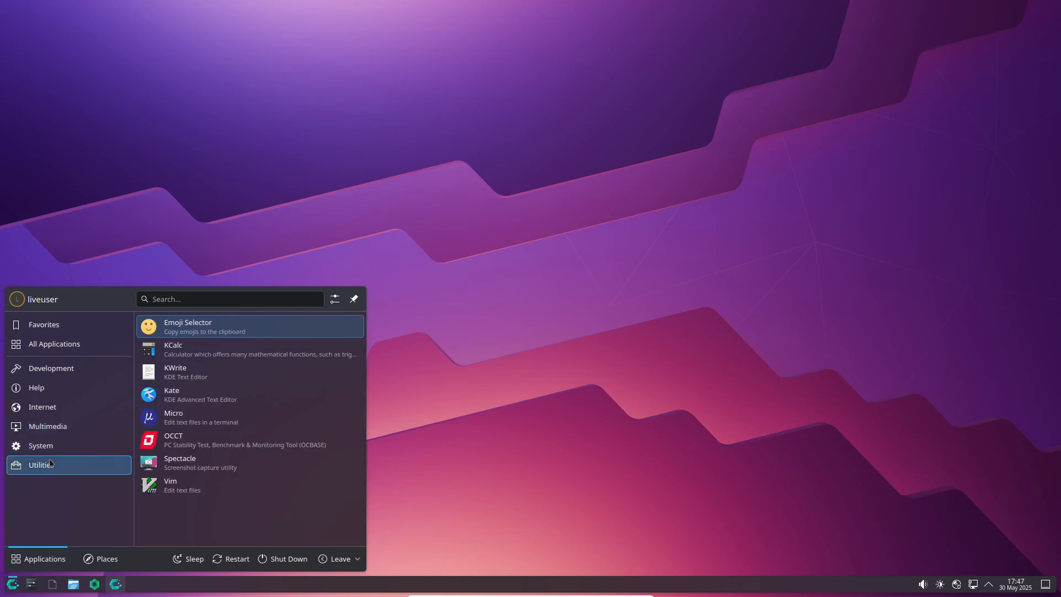